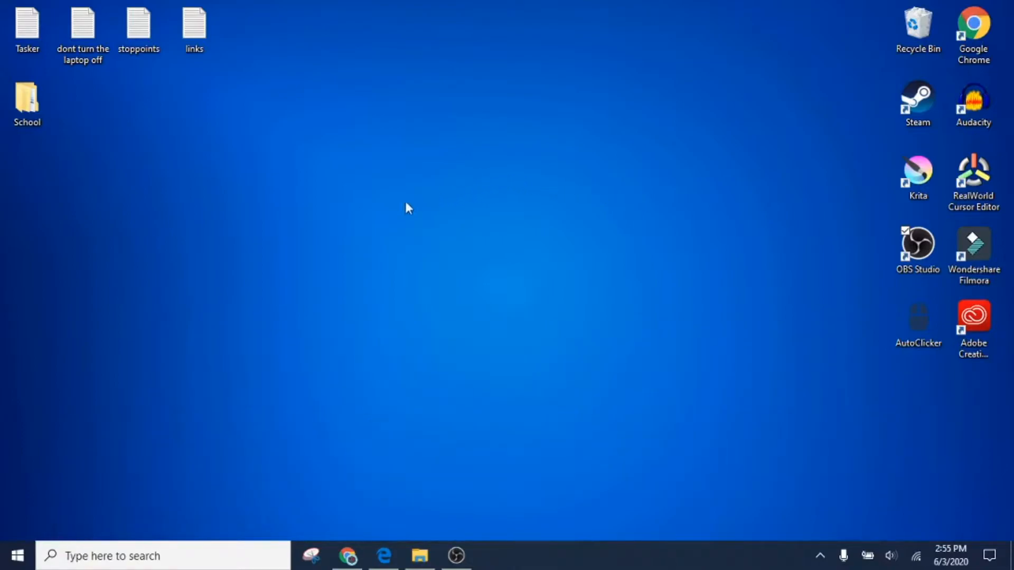
Search the Start menu for 'mouse' to bring up the Mouse settings result
{"action": "left_click", "coordinate": [132, 555]}
{"action": "type", "text": "mouse"}
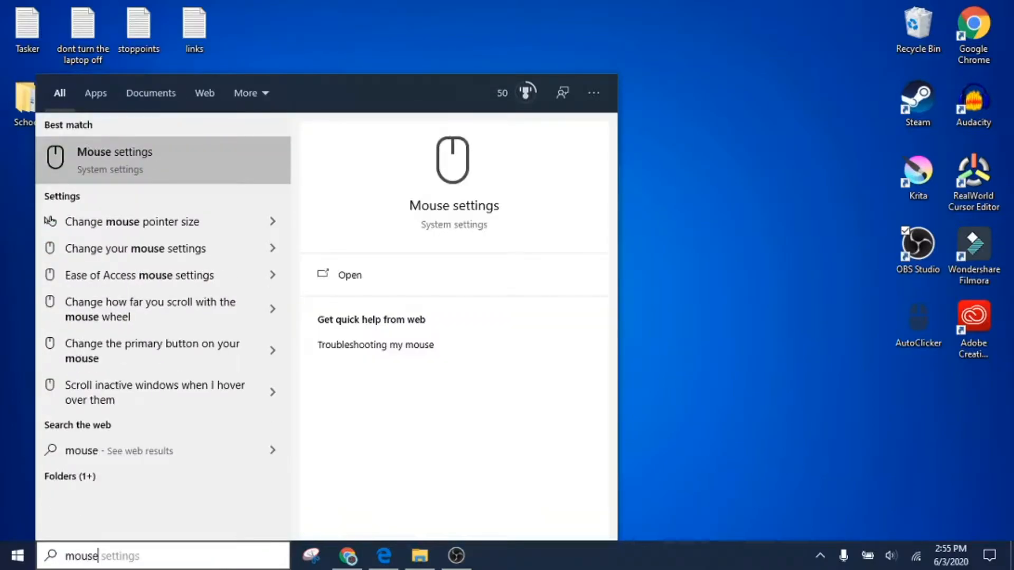
{"action": "mouse_move", "coordinate": [146, 230]}
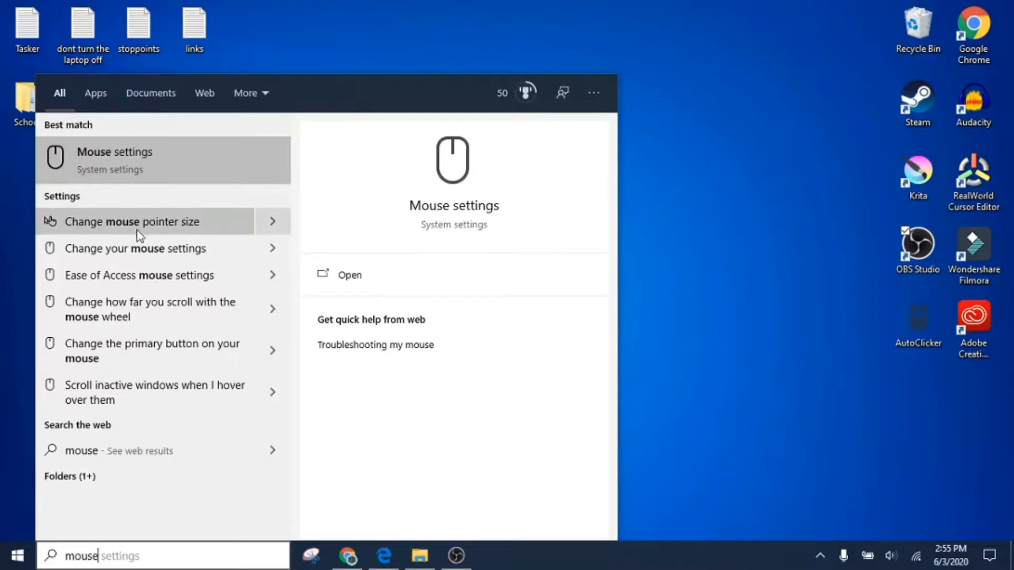
{"action": "mouse_move", "coordinate": [155, 156]}
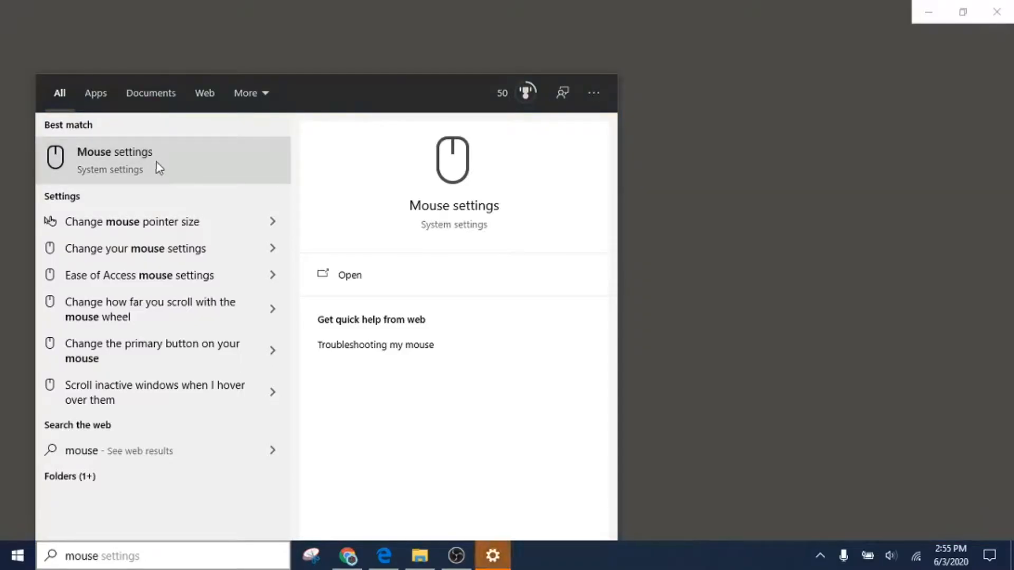
On the Cursor & pointer page, switch the pointer colour to pink, then back to red
{"action": "left_click", "coordinate": [114, 153]}
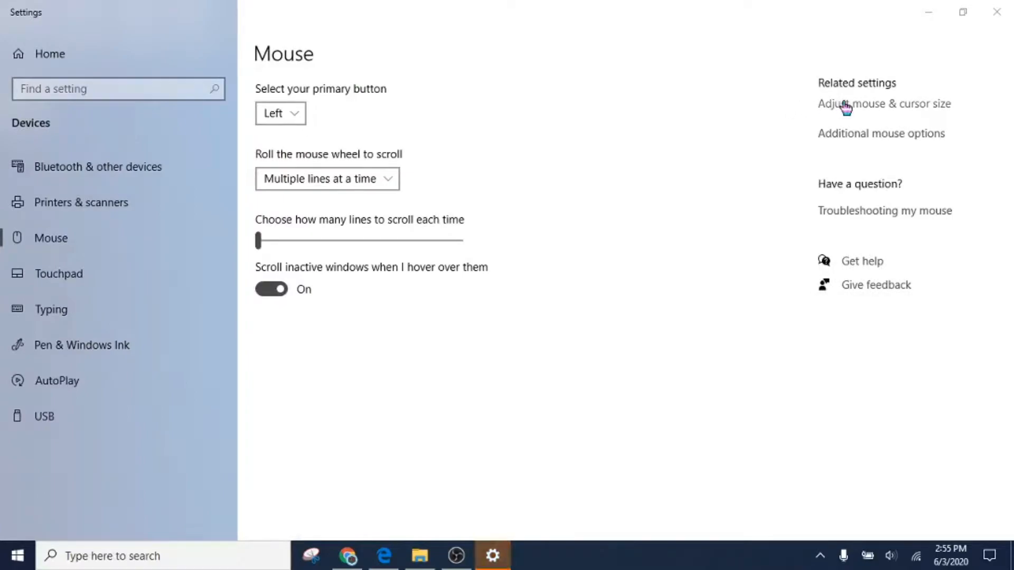
{"action": "mouse_move", "coordinate": [864, 106]}
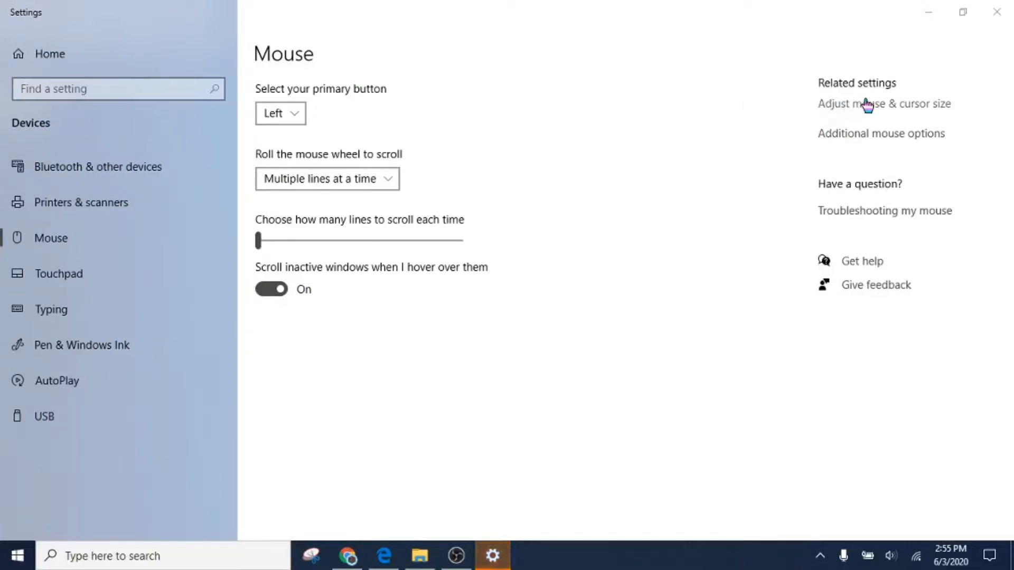
{"action": "mouse_move", "coordinate": [874, 112]}
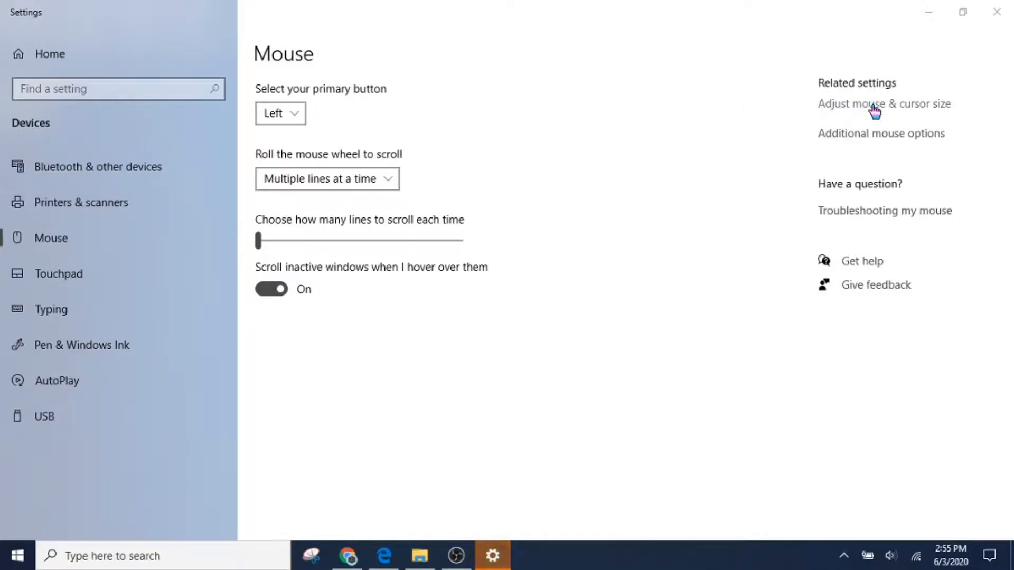
{"action": "left_click", "coordinate": [872, 104]}
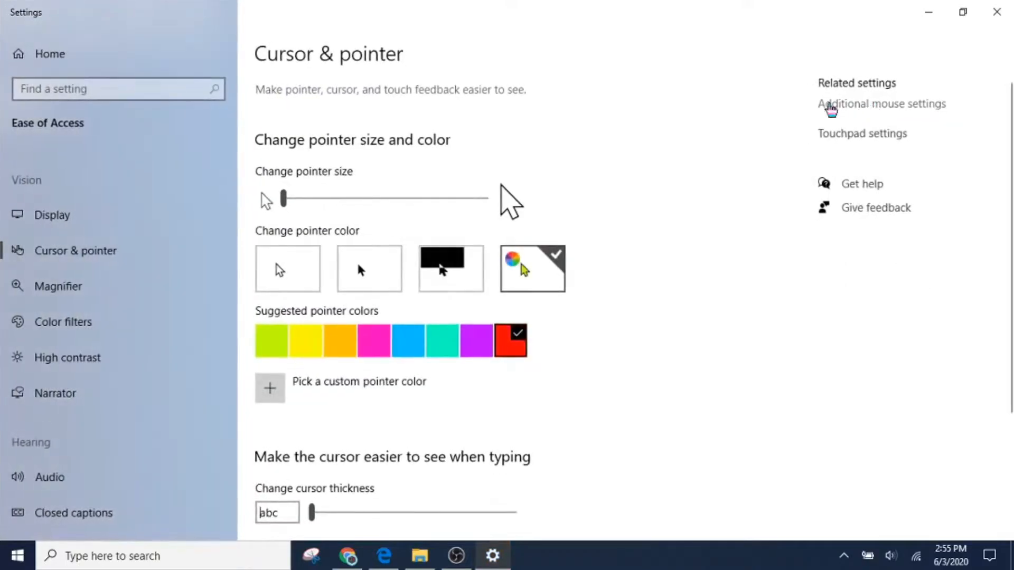
{"action": "scroll", "scroll_direction": "down", "scroll_amount": 3}
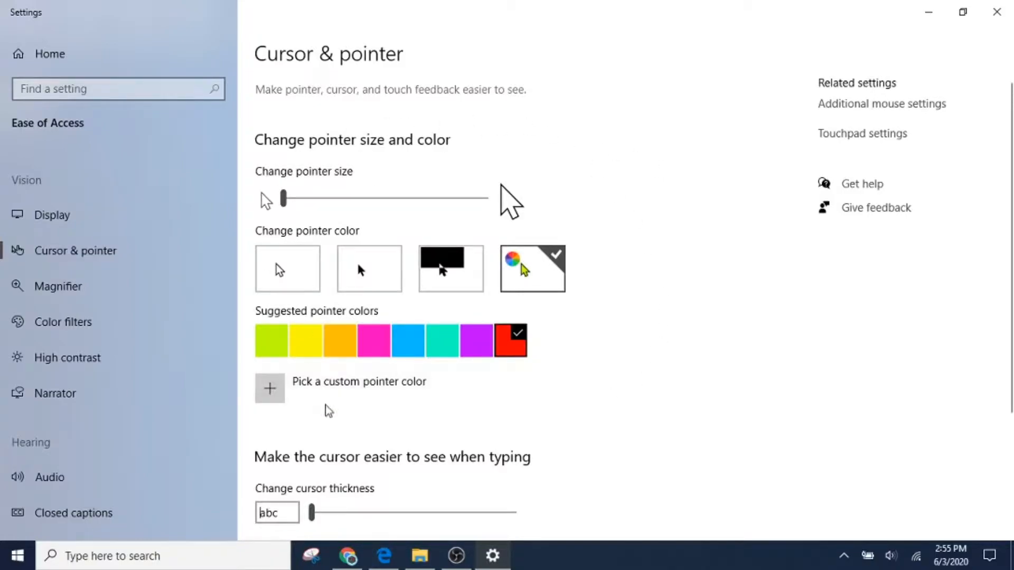
{"action": "mouse_move", "coordinate": [617, 310]}
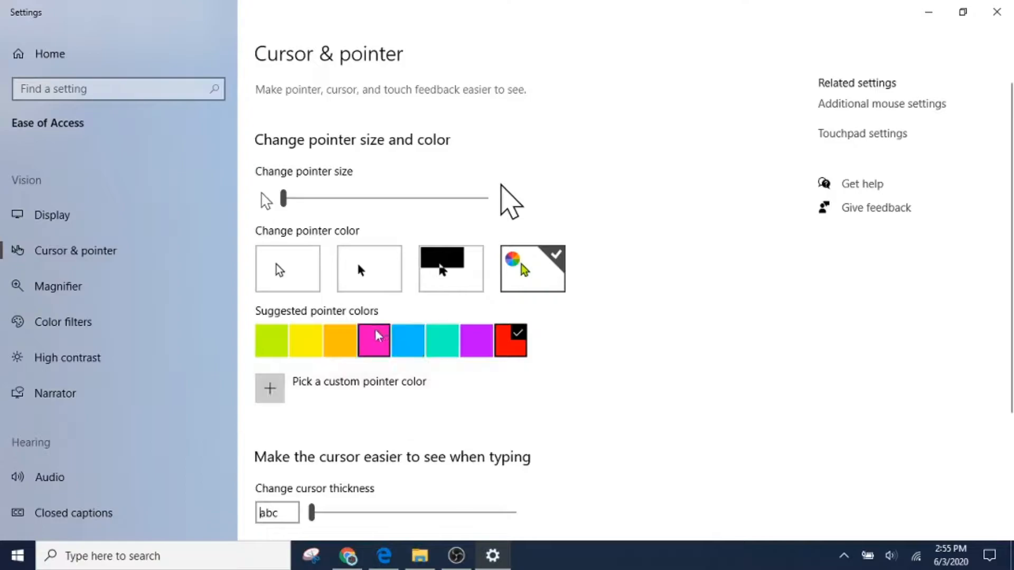
{"action": "left_click", "coordinate": [374, 340]}
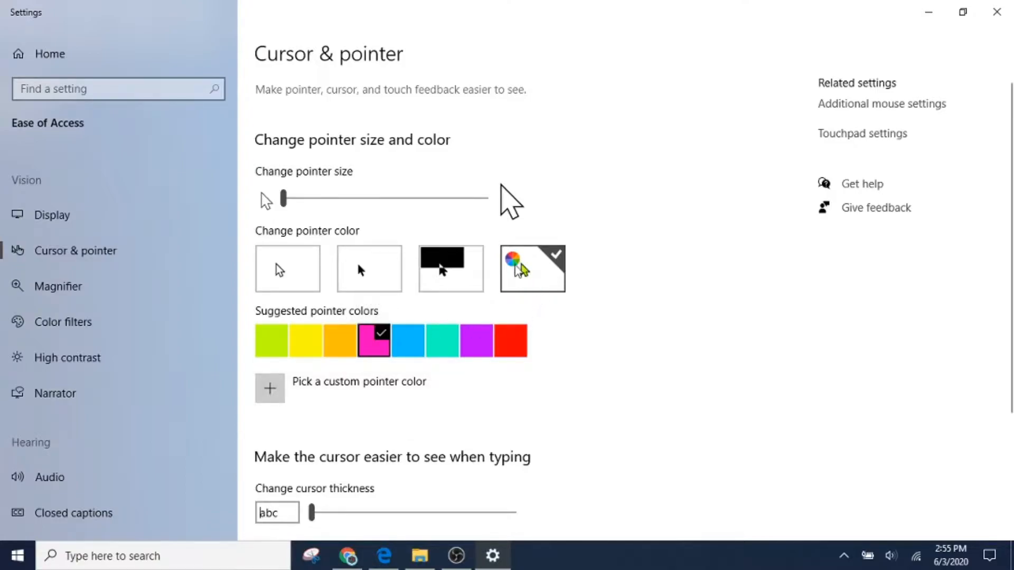
{"action": "left_click", "coordinate": [510, 340]}
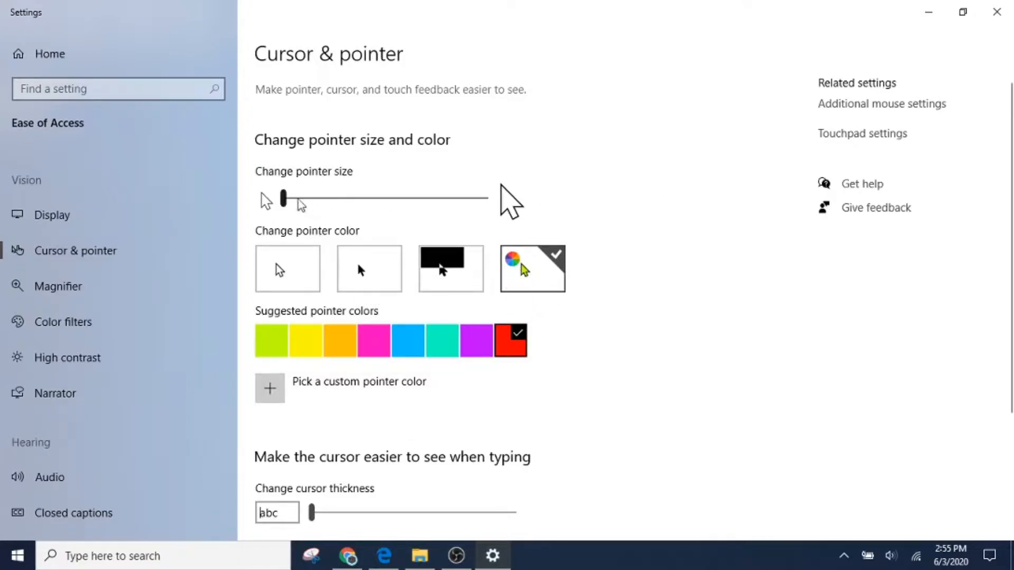
{"action": "mouse_move", "coordinate": [318, 387]}
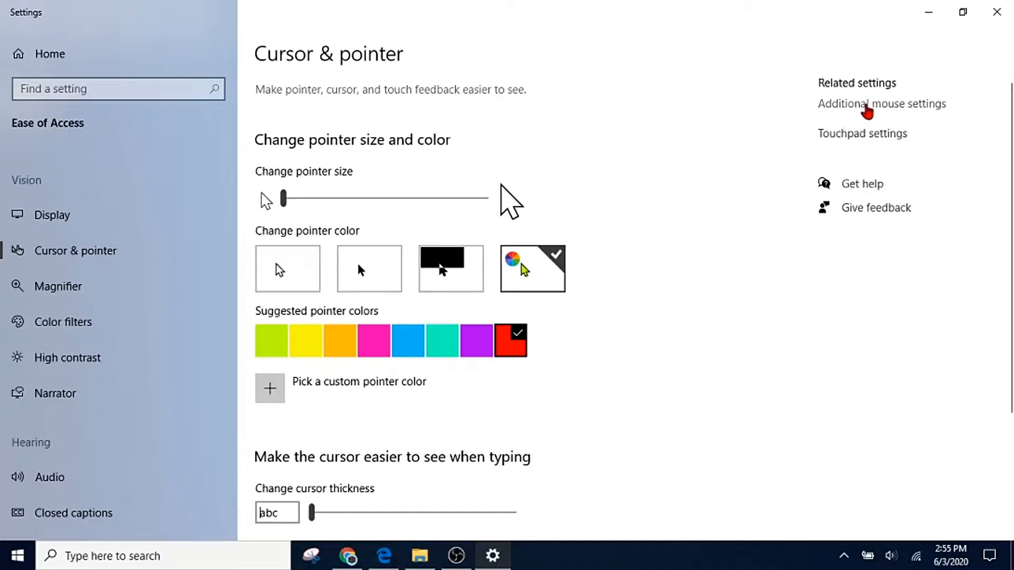
Reach the Mouse Properties Pointers list from Additional mouse options, with Normal Select highlighted
{"action": "left_click", "coordinate": [868, 103]}
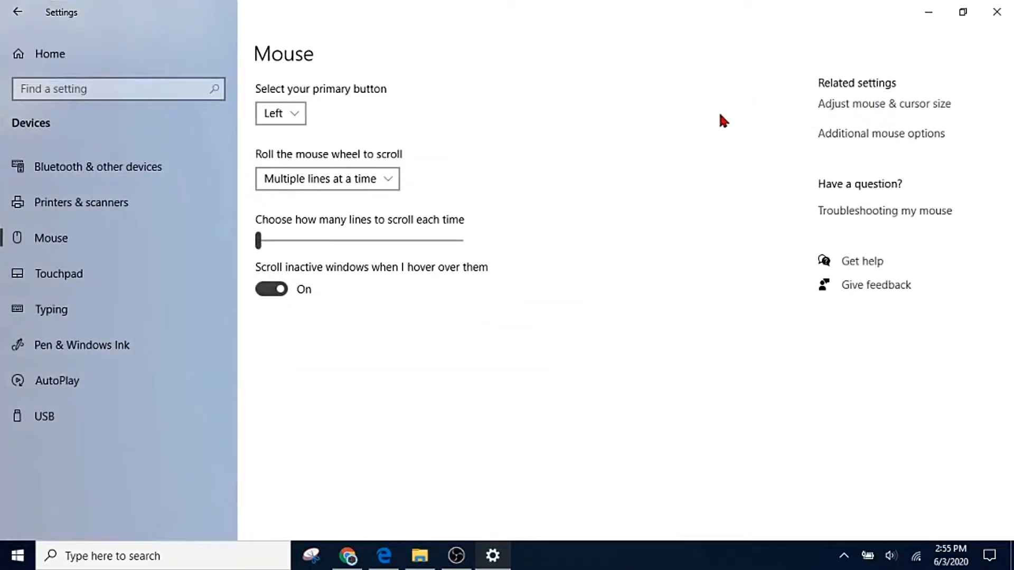
{"action": "mouse_move", "coordinate": [900, 125]}
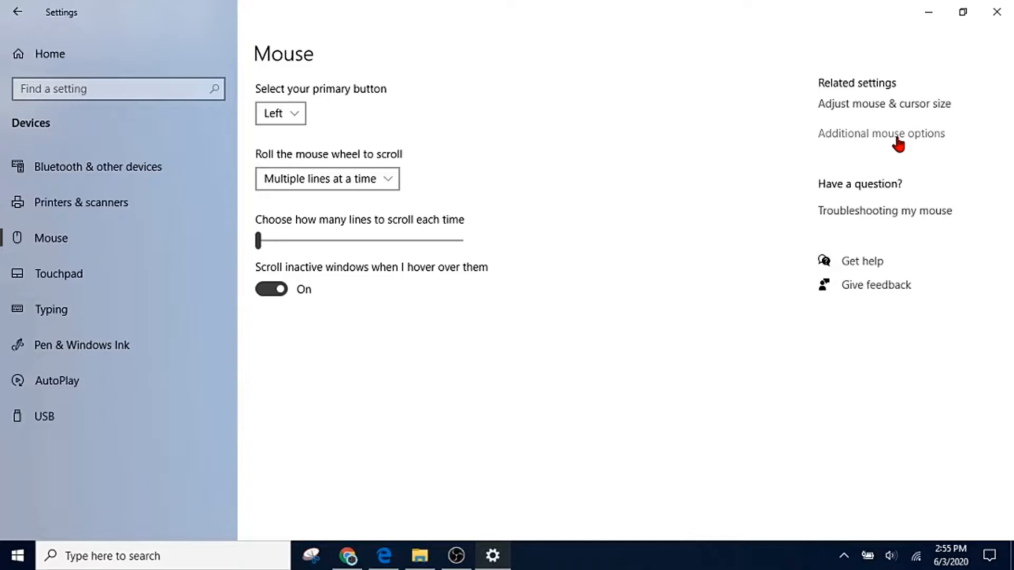
{"action": "left_click", "coordinate": [881, 133]}
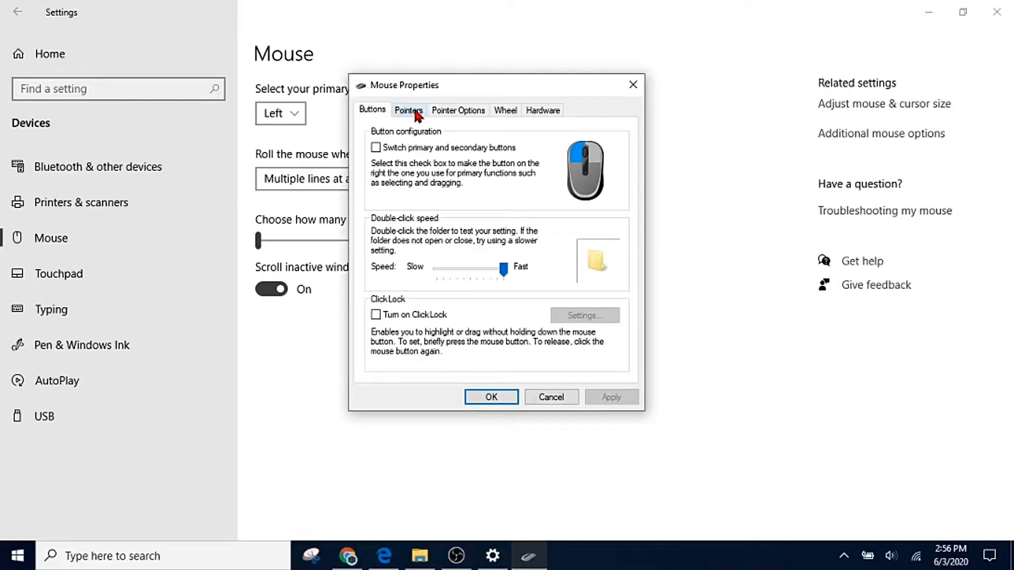
{"action": "left_click", "coordinate": [409, 110]}
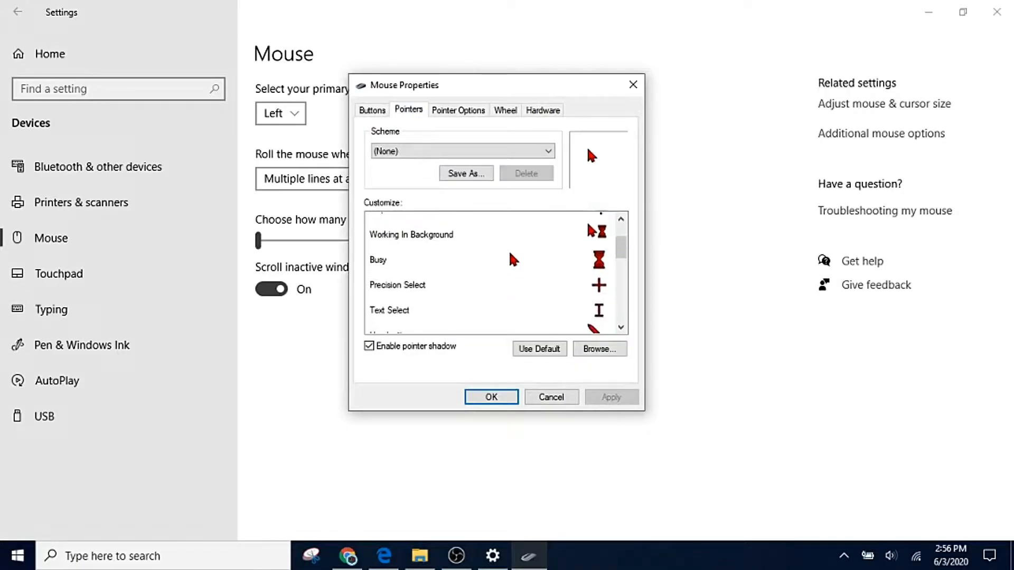
{"action": "scroll", "scroll_direction": "down", "scroll_amount": 3}
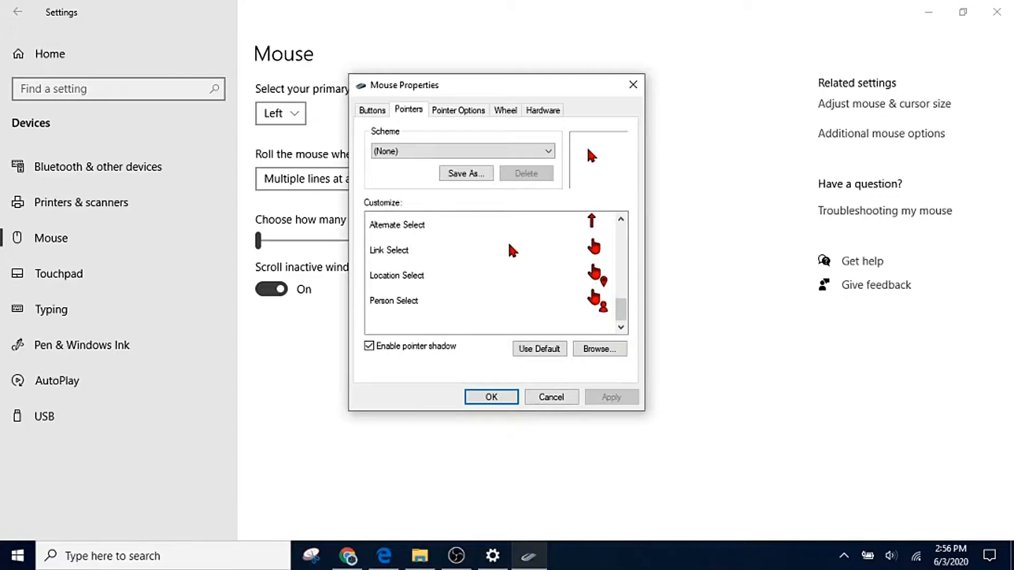
{"action": "scroll", "scroll_direction": "down", "scroll_amount": 3}
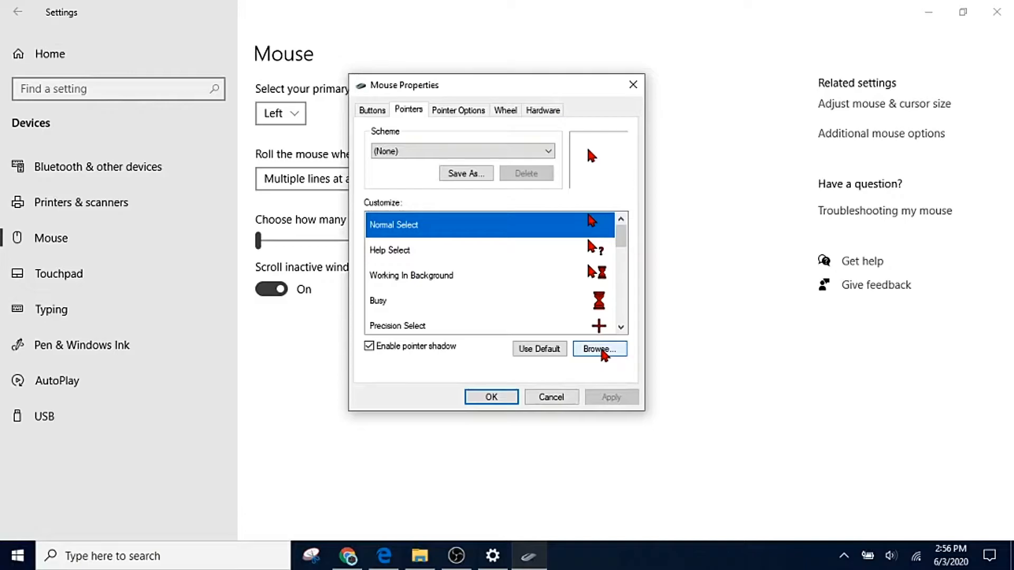
Browse to Libraries > Pictures > Mouse > Blue Pack and assign its blue arrow to Normal Select
{"action": "left_click", "coordinate": [598, 349]}
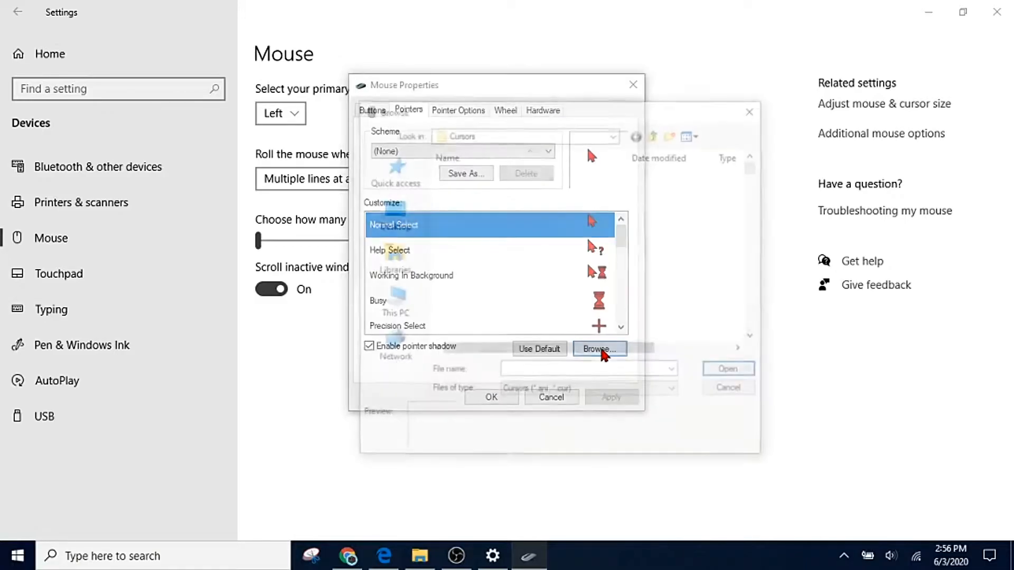
{"action": "left_click", "coordinate": [599, 348]}
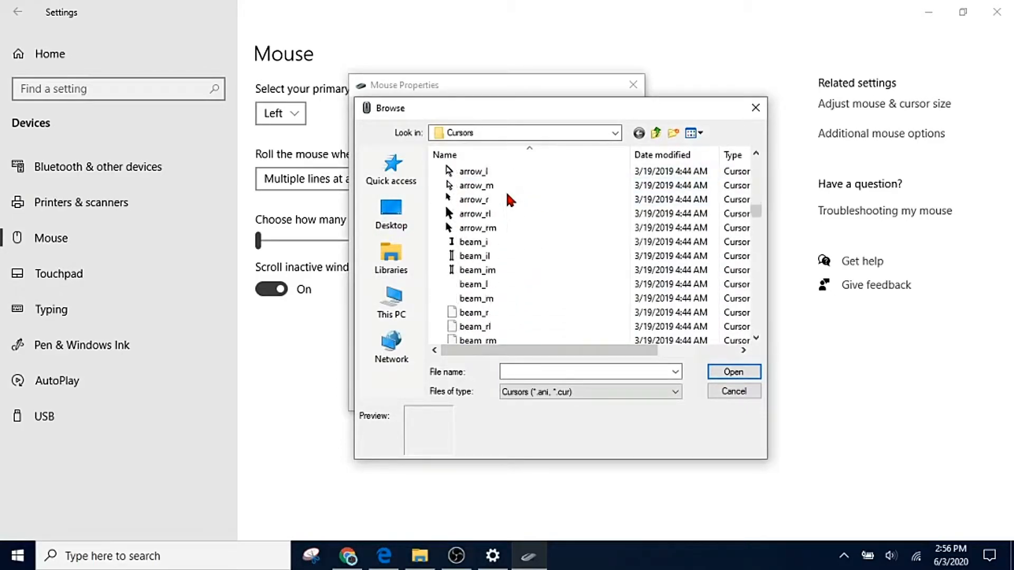
{"action": "scroll", "scroll_direction": "down", "scroll_amount": 3}
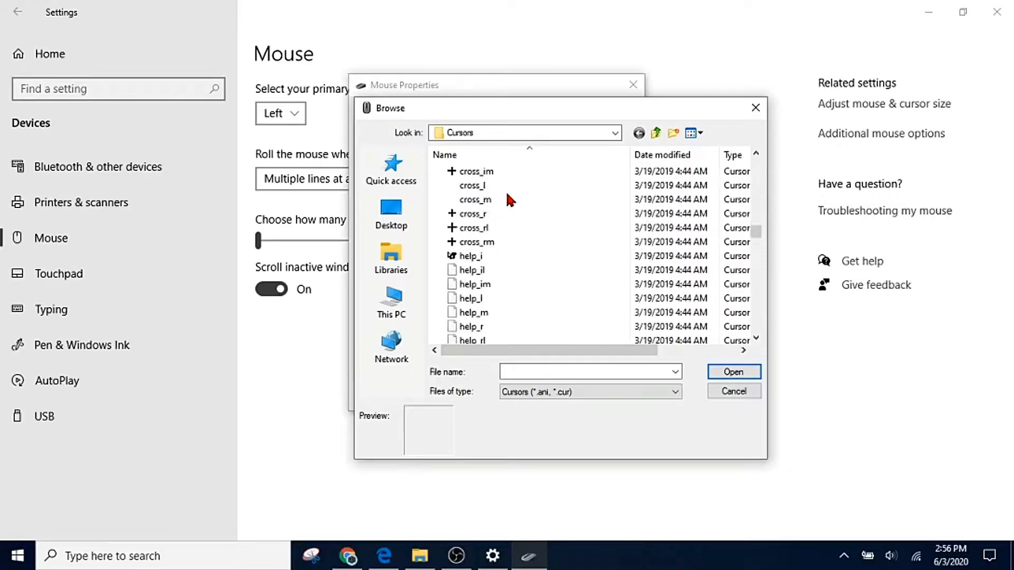
{"action": "scroll", "scroll_direction": "down", "scroll_amount": 3}
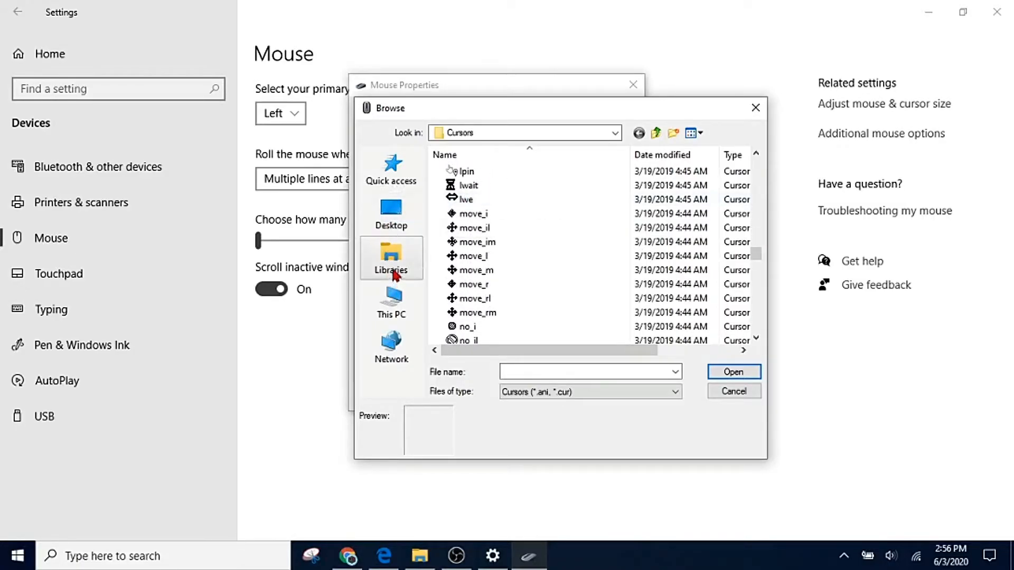
{"action": "left_click", "coordinate": [390, 257]}
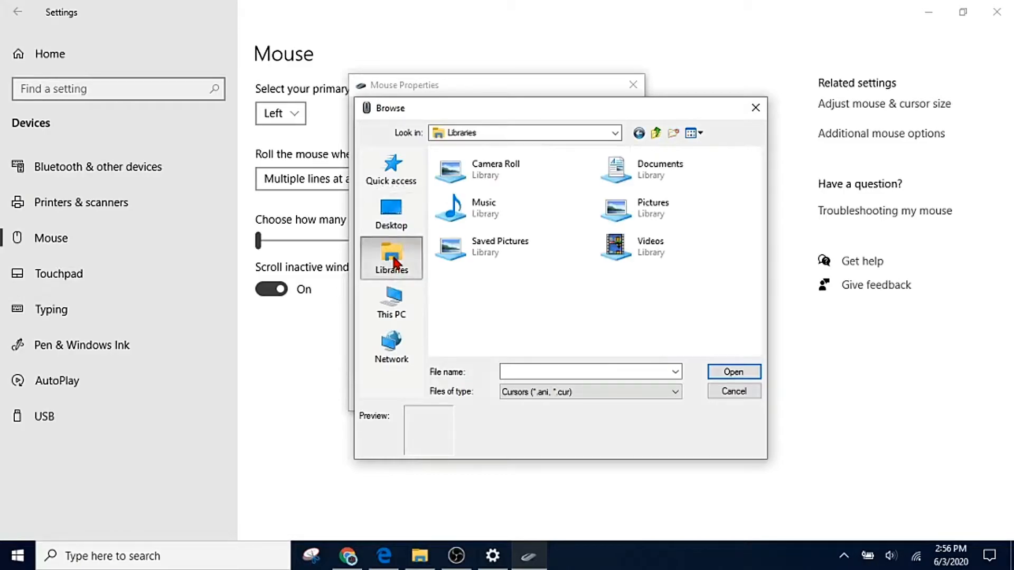
{"action": "double_click", "coordinate": [615, 209]}
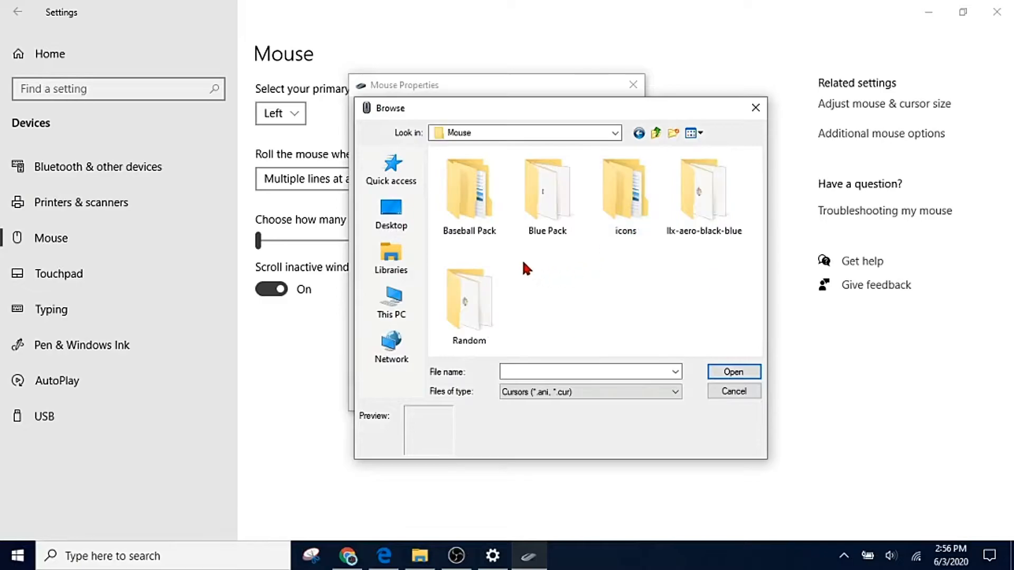
{"action": "mouse_move", "coordinate": [538, 234]}
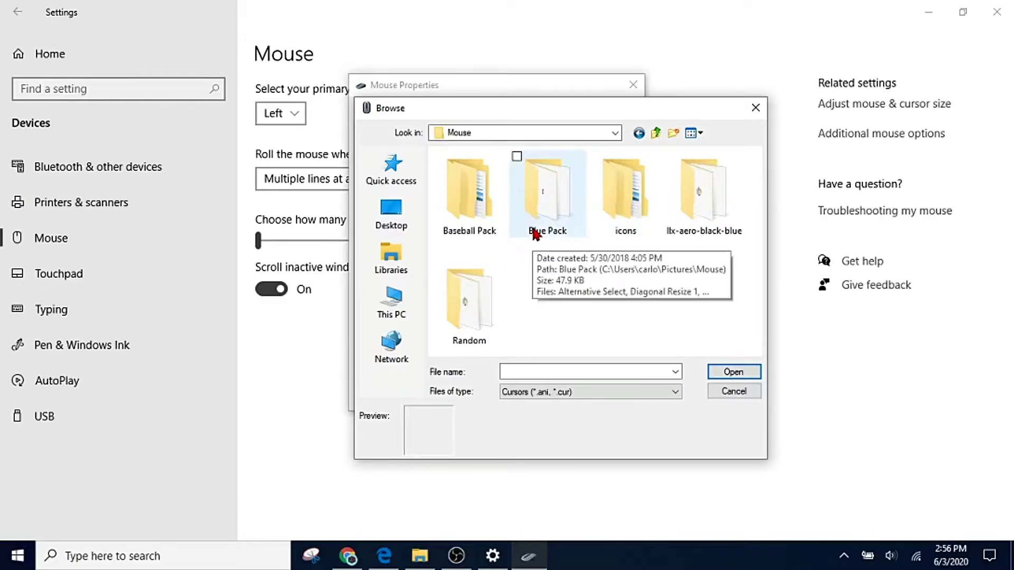
{"action": "double_click", "coordinate": [546, 193]}
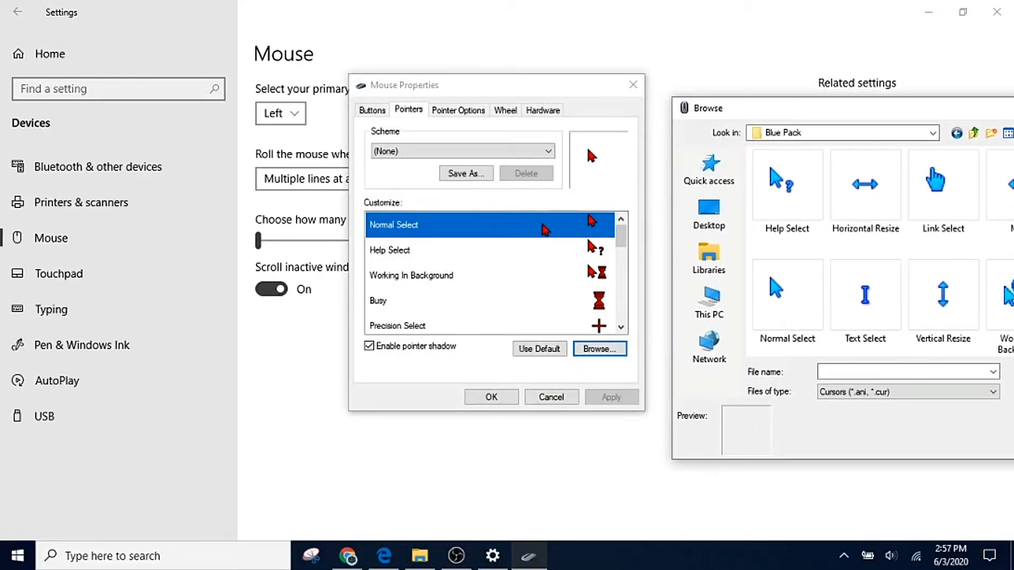
{"action": "mouse_move", "coordinate": [758, 110]}
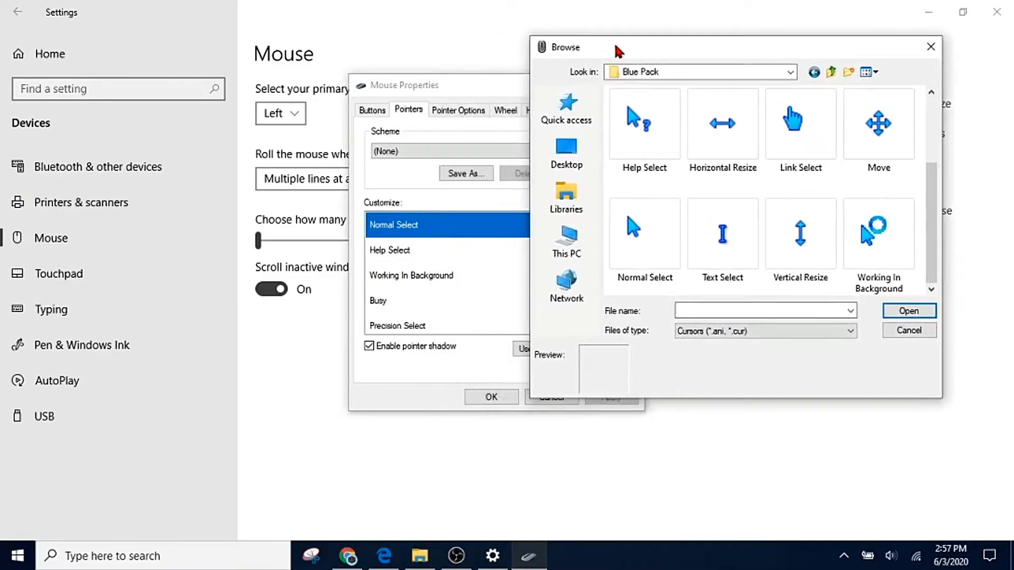
{"action": "left_click", "coordinate": [931, 46]}
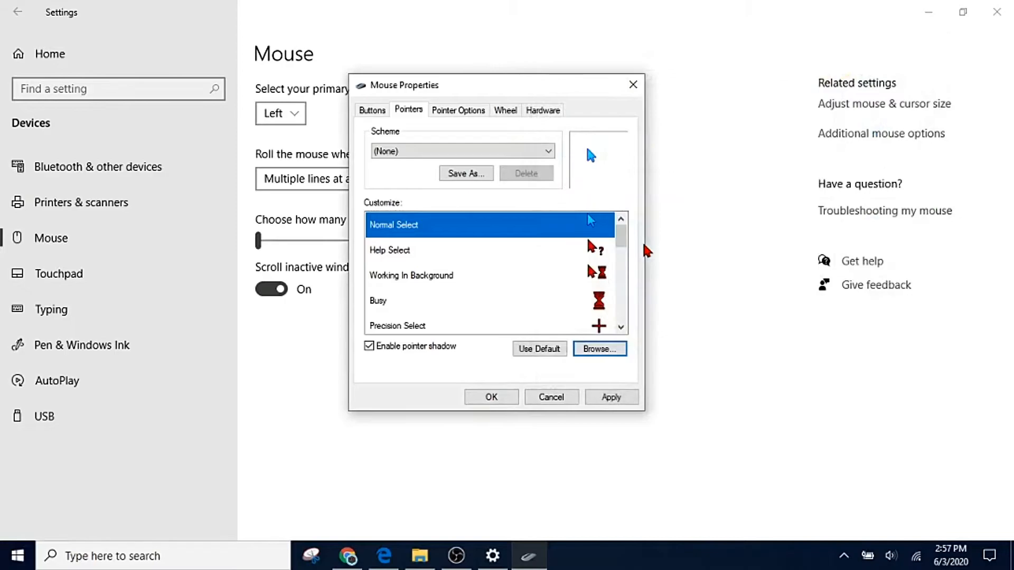
{"action": "mouse_move", "coordinate": [613, 375]}
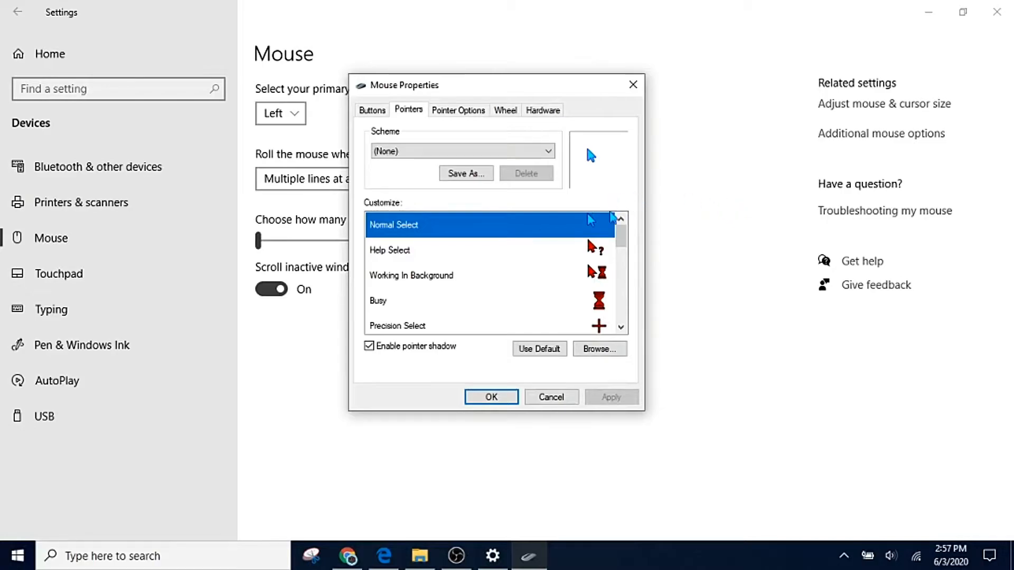
Give the Working In Background pointer a blue Blue Pack cursor image as well
{"action": "scroll", "scroll_direction": "down", "scroll_amount": 3}
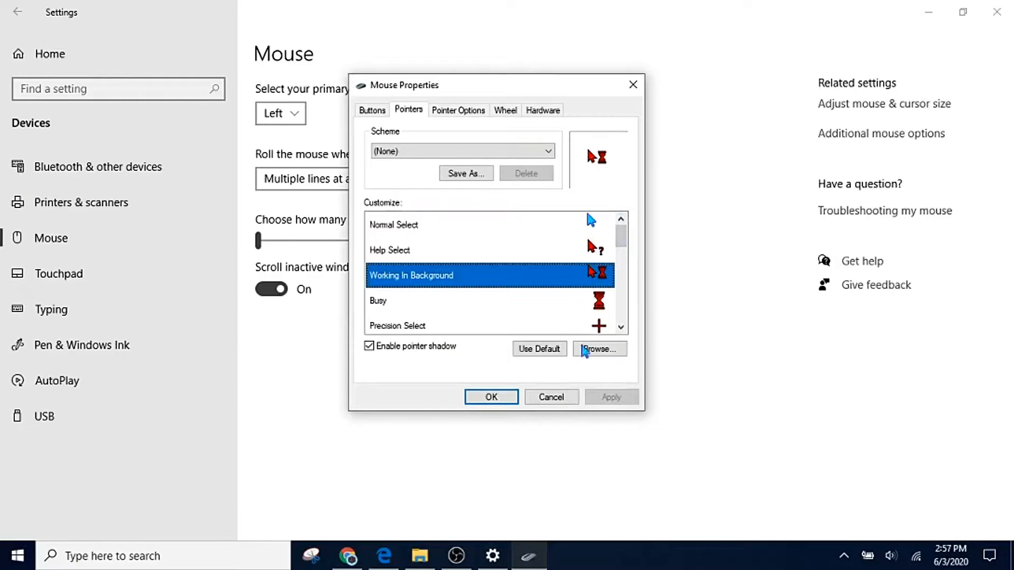
{"action": "left_click", "coordinate": [599, 349]}
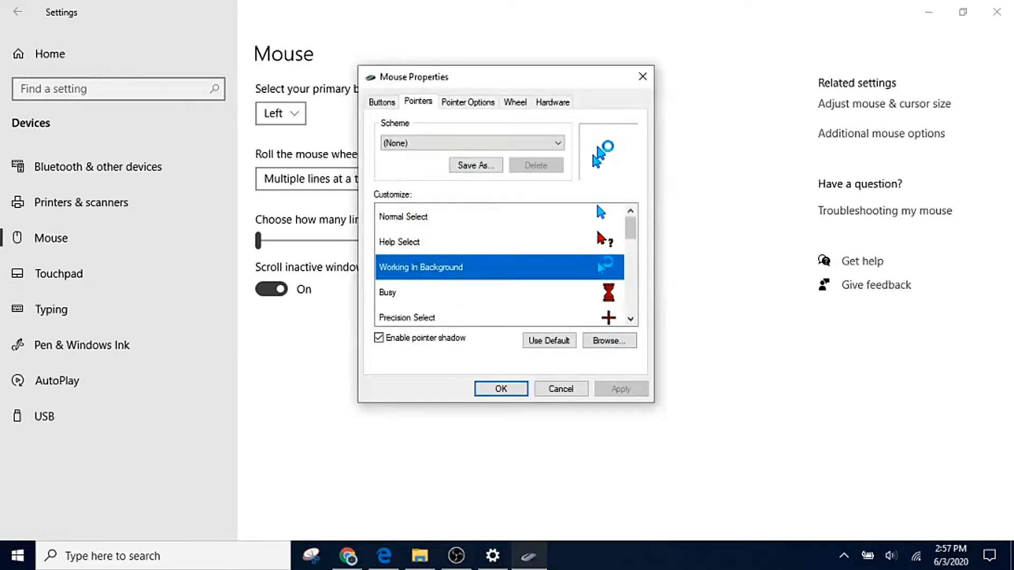
{"action": "scroll", "scroll_direction": "down", "scroll_amount": 3}
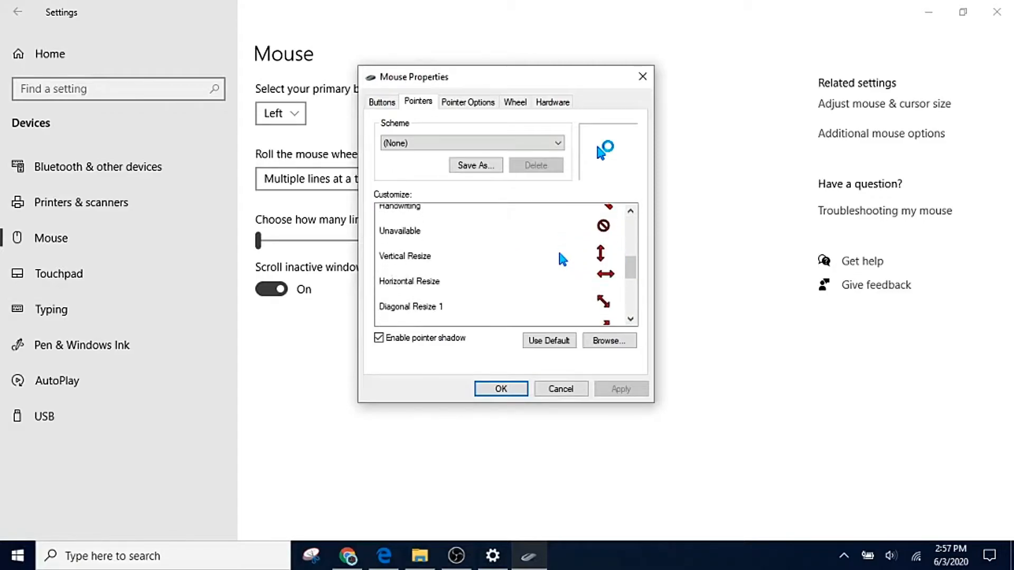
{"action": "scroll", "scroll_direction": "down", "scroll_amount": 3}
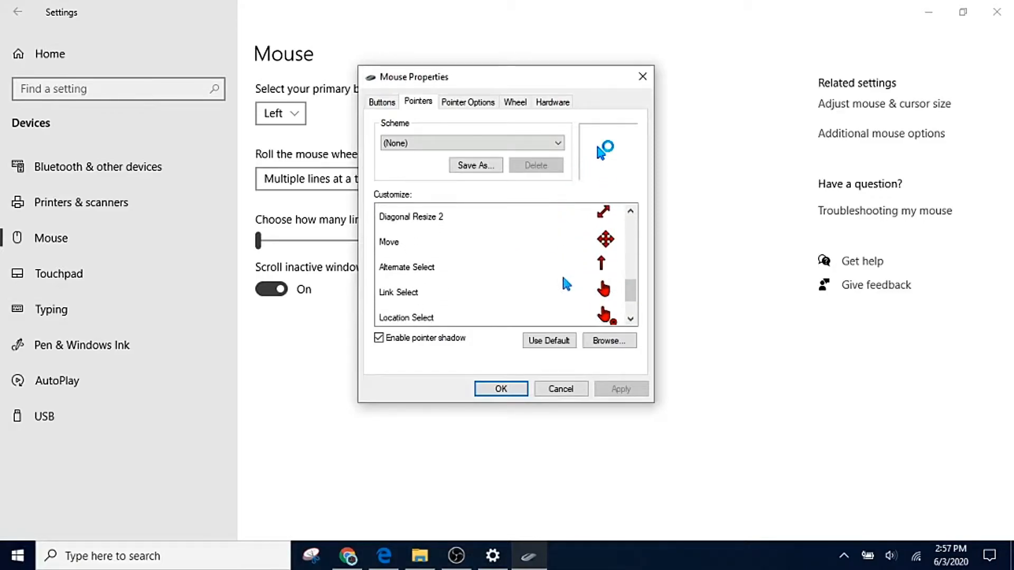
{"action": "mouse_move", "coordinate": [577, 300]}
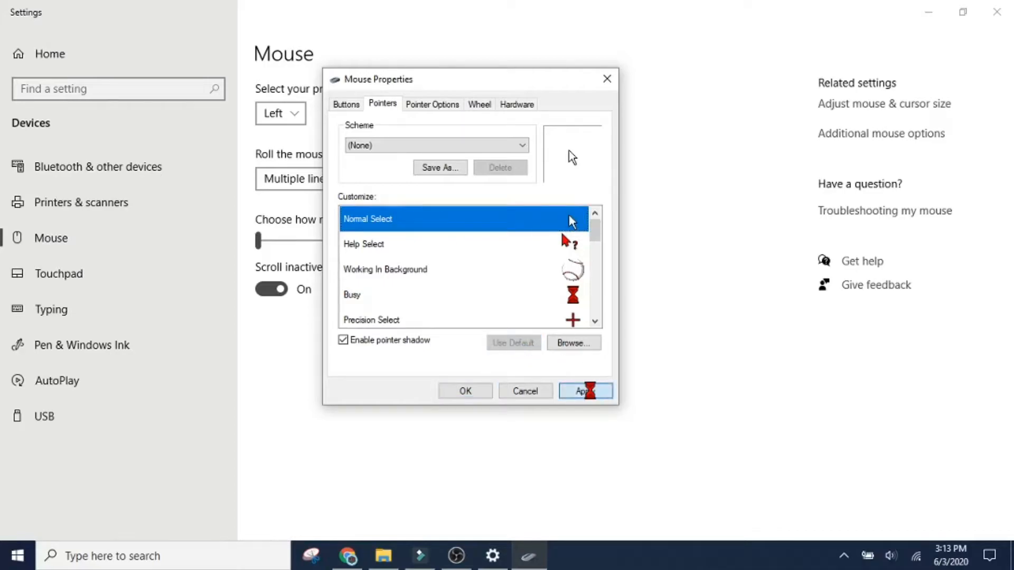
Apply the new pointer images, disable the pointer shadow and apply again
{"action": "left_click", "coordinate": [585, 390]}
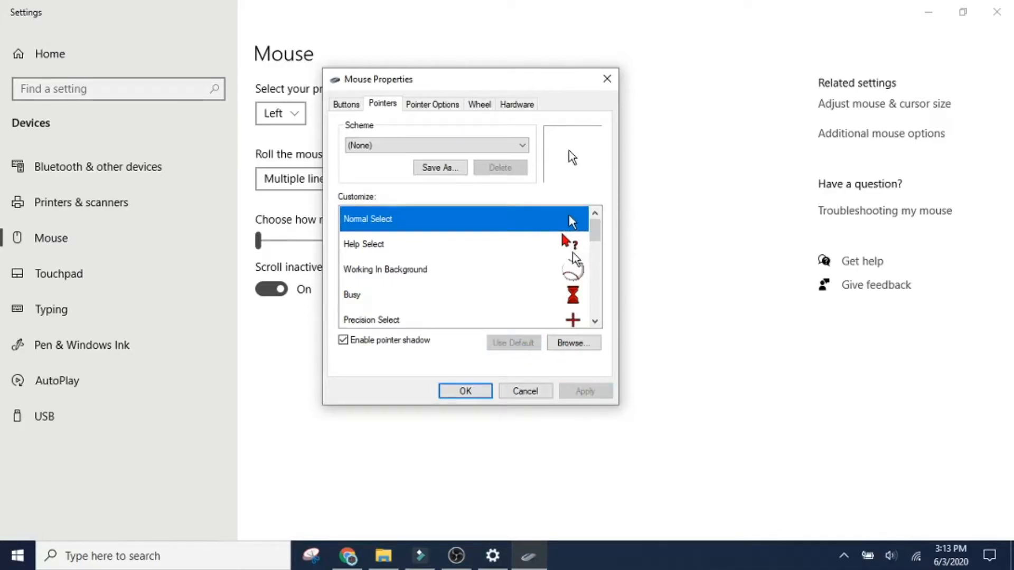
{"action": "scroll", "scroll_direction": "down", "scroll_amount": 3}
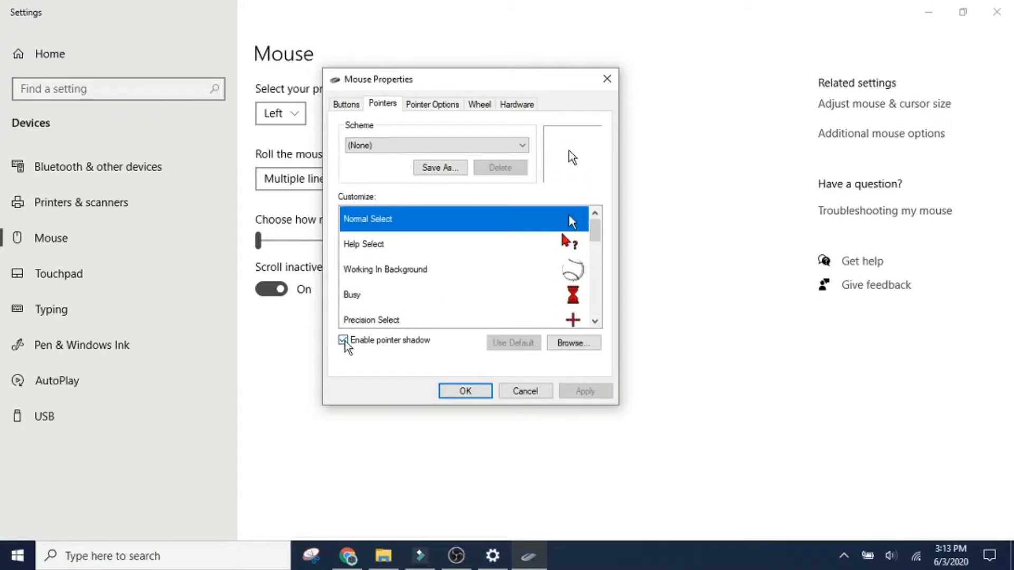
{"action": "left_click", "coordinate": [342, 340]}
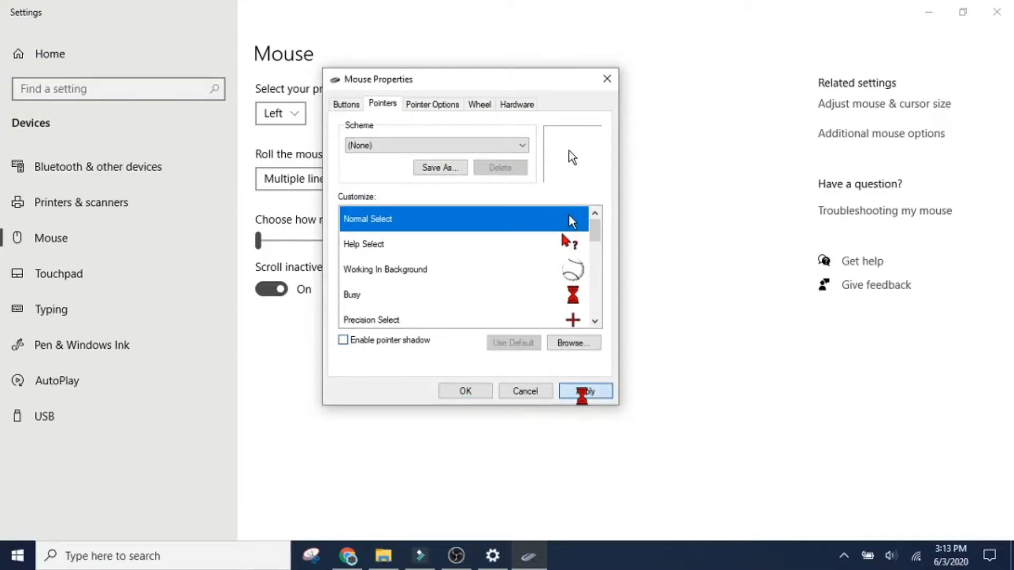
{"action": "left_click", "coordinate": [585, 390]}
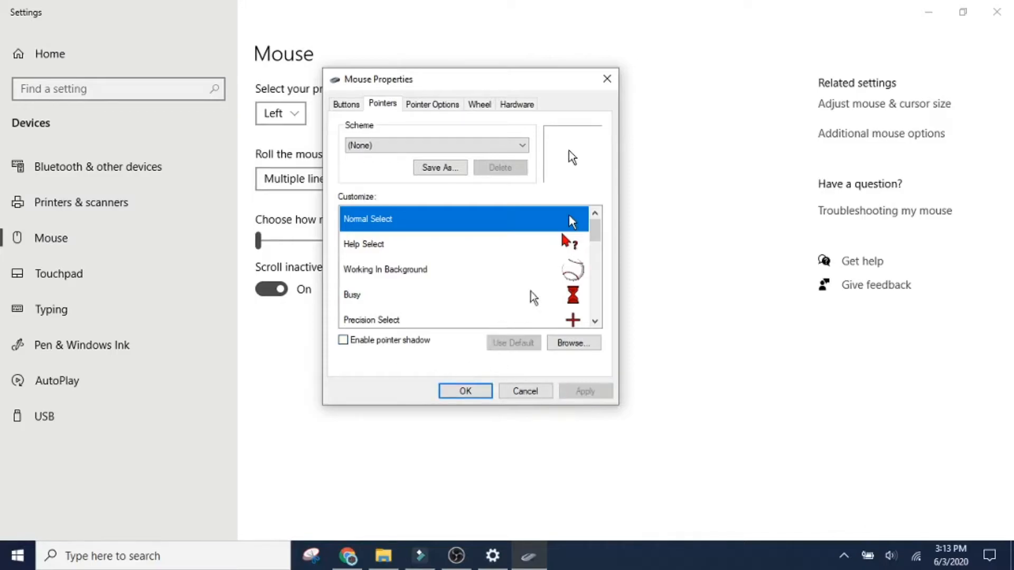
{"action": "left_click", "coordinate": [342, 340]}
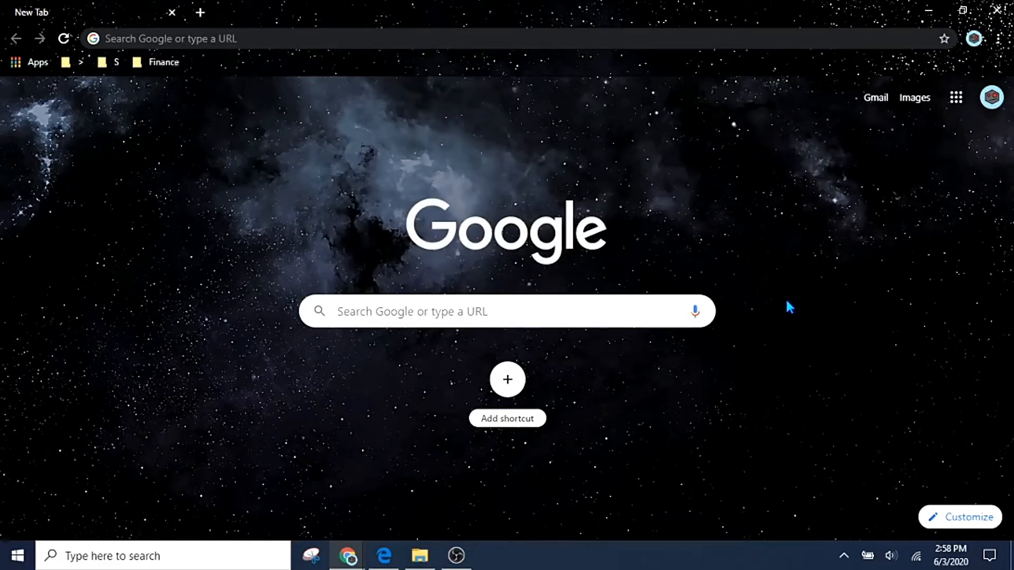
Search Google for 'cursors' and follow the Open Cursor Library - RealWorld Graphics result
{"action": "type", "text": "cursors"}
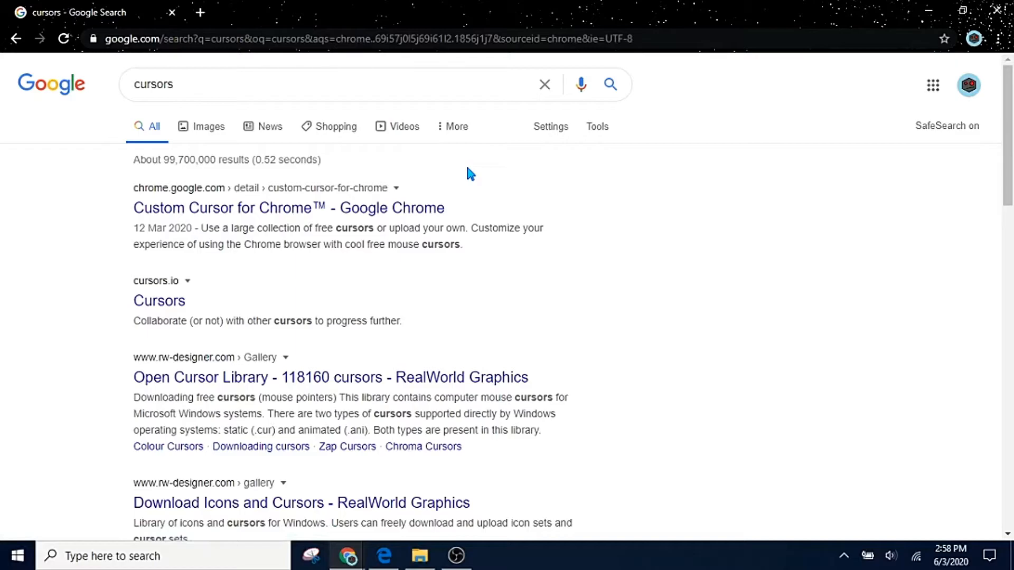
{"action": "scroll", "scroll_direction": "down", "scroll_amount": 3}
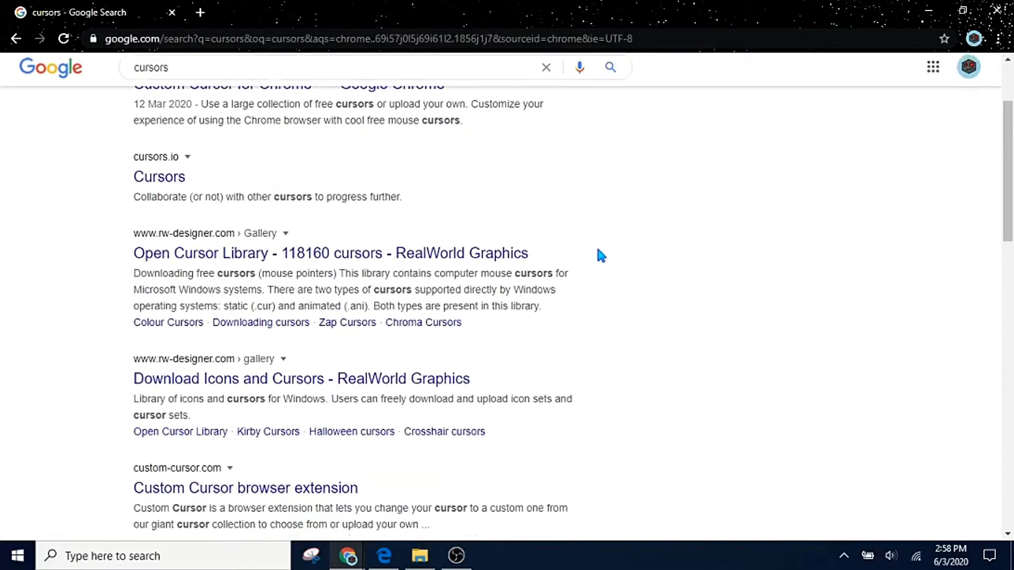
{"action": "mouse_move", "coordinate": [261, 258]}
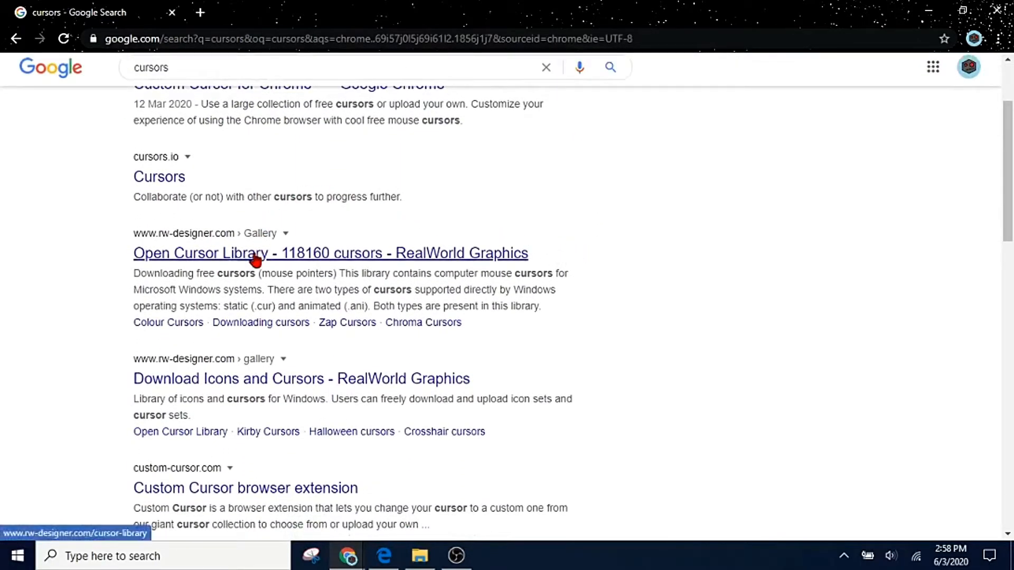
{"action": "mouse_move", "coordinate": [376, 285]}
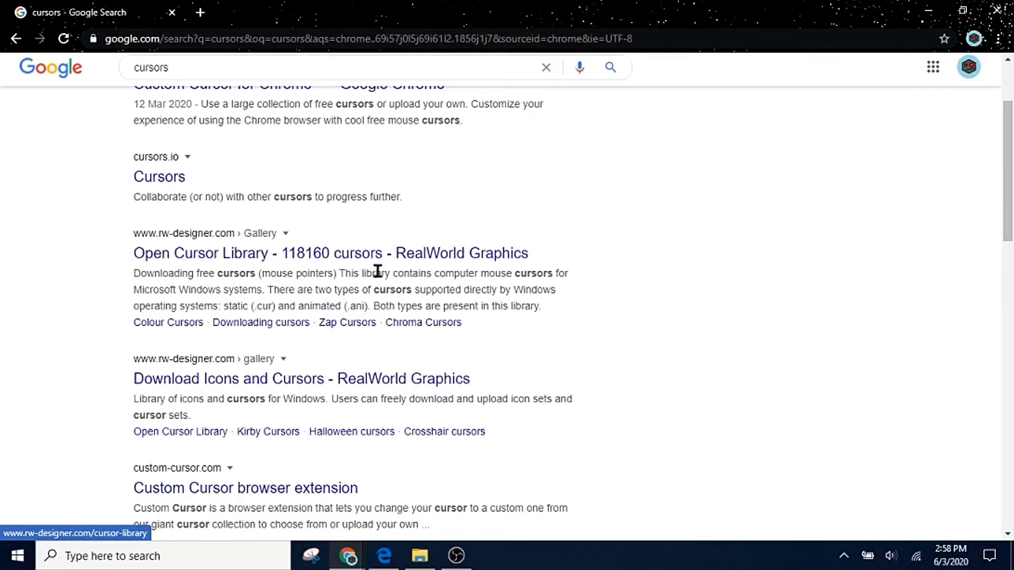
{"action": "mouse_move", "coordinate": [278, 210]}
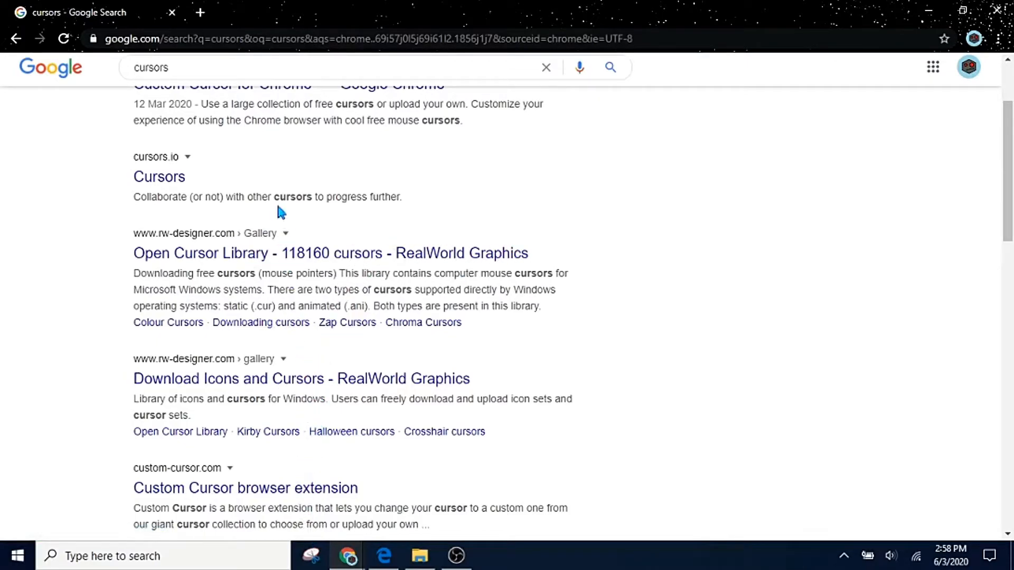
{"action": "scroll", "scroll_direction": "down", "scroll_amount": 3}
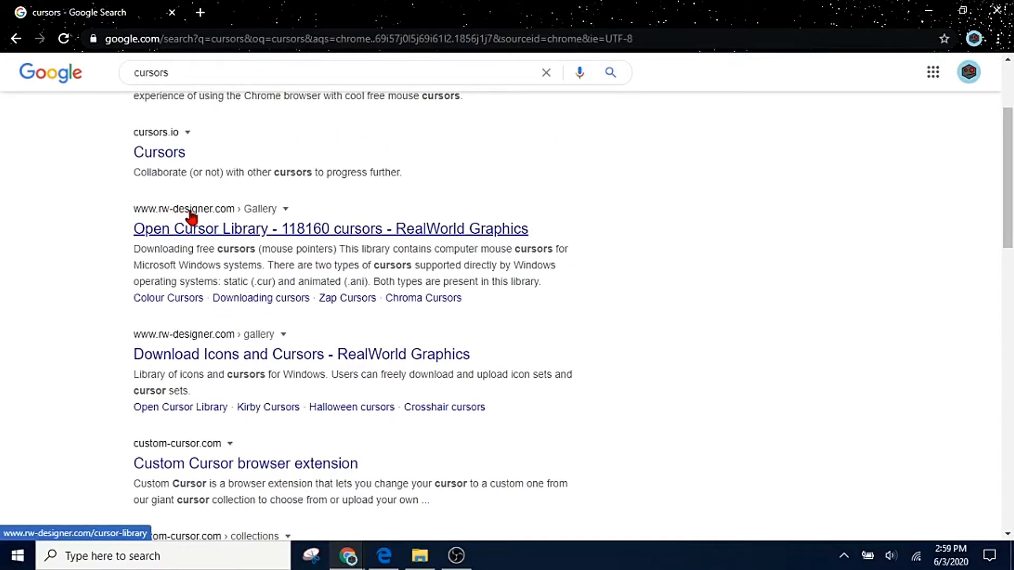
{"action": "mouse_move", "coordinate": [469, 233]}
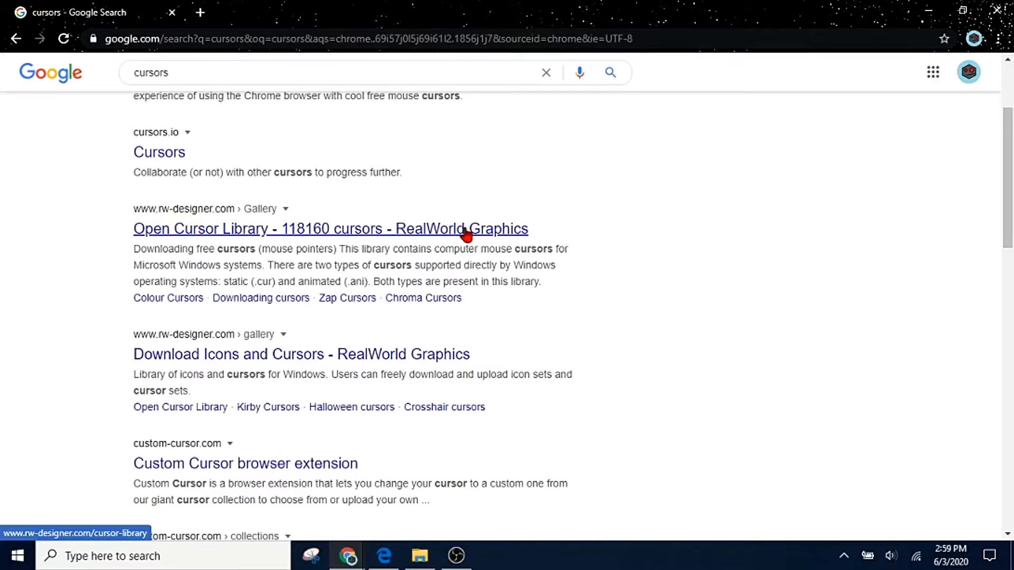
{"action": "left_click", "coordinate": [324, 228]}
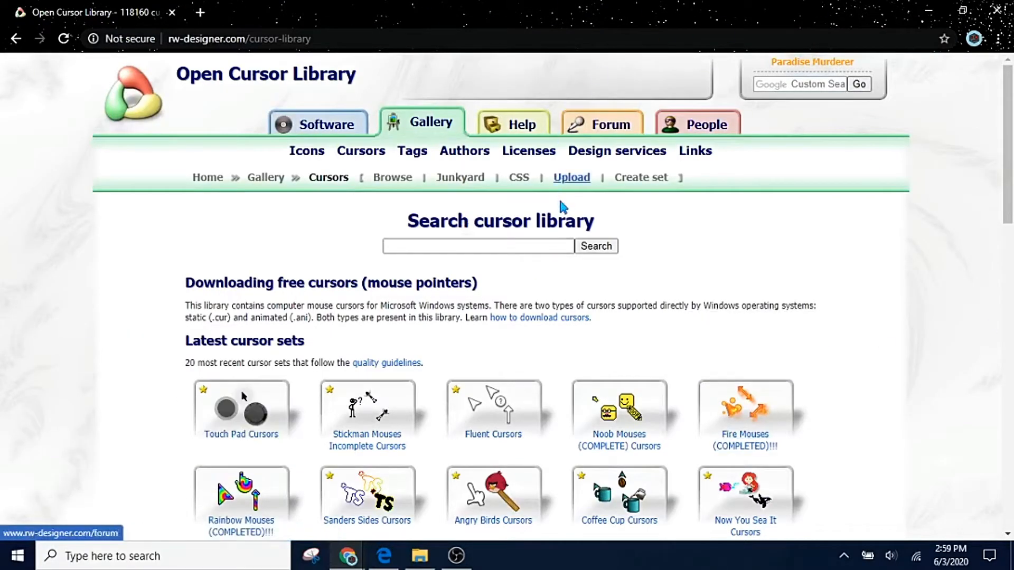
{"action": "mouse_move", "coordinate": [807, 275]}
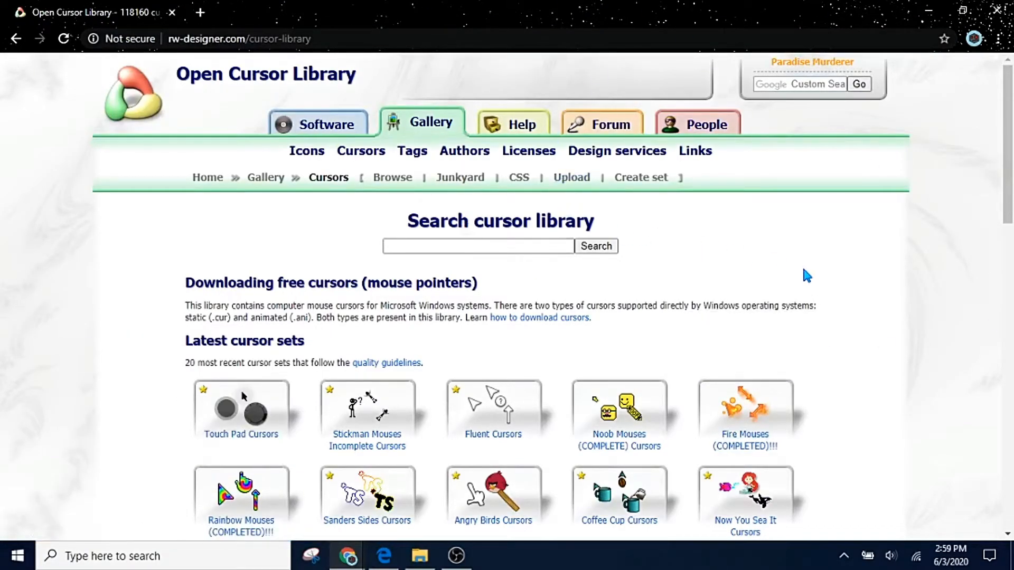
Search the cursor library for 'red cursors', then change the query to 'fire cursors'
{"action": "scroll", "scroll_direction": "down", "scroll_amount": 3}
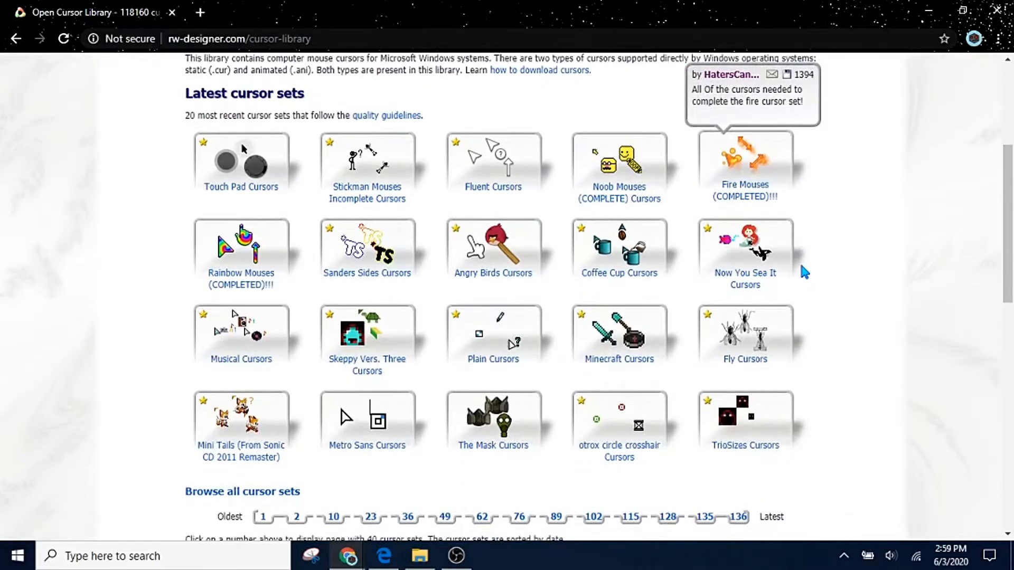
{"action": "mouse_move", "coordinate": [492, 164]}
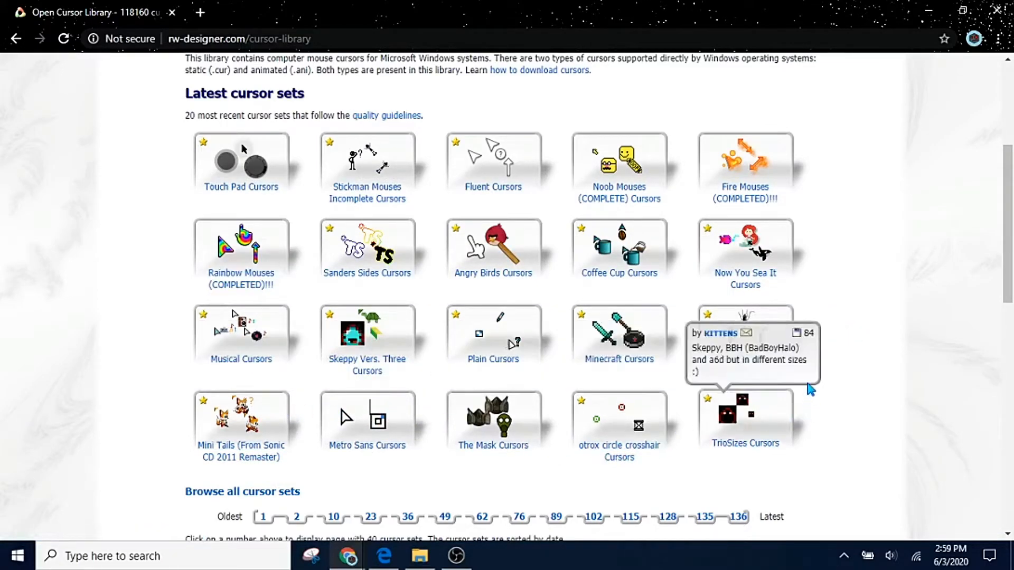
{"action": "scroll", "scroll_direction": "up", "scroll_amount": 3}
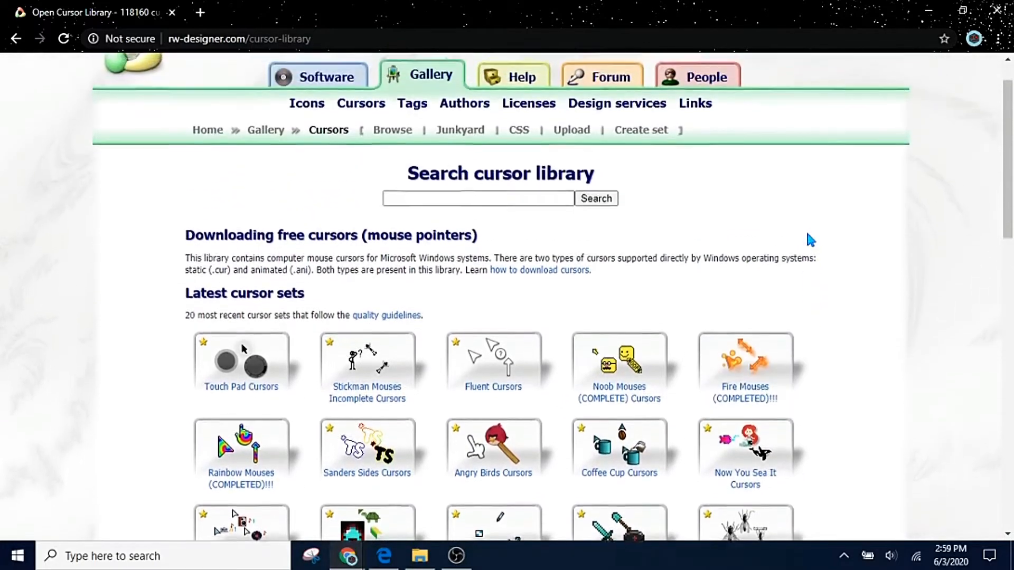
{"action": "left_click", "coordinate": [477, 198]}
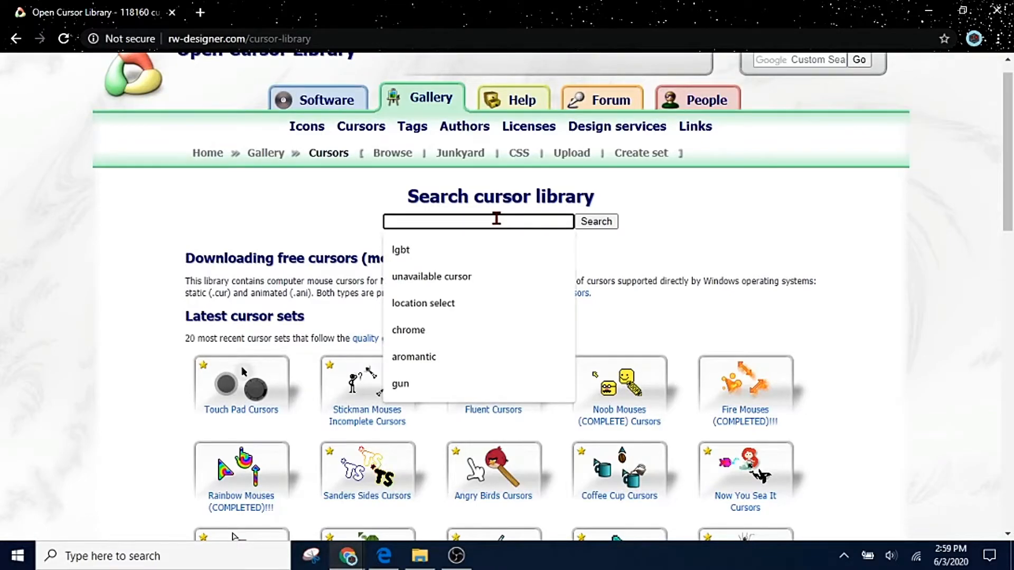
{"action": "type", "text": "red cursors"}
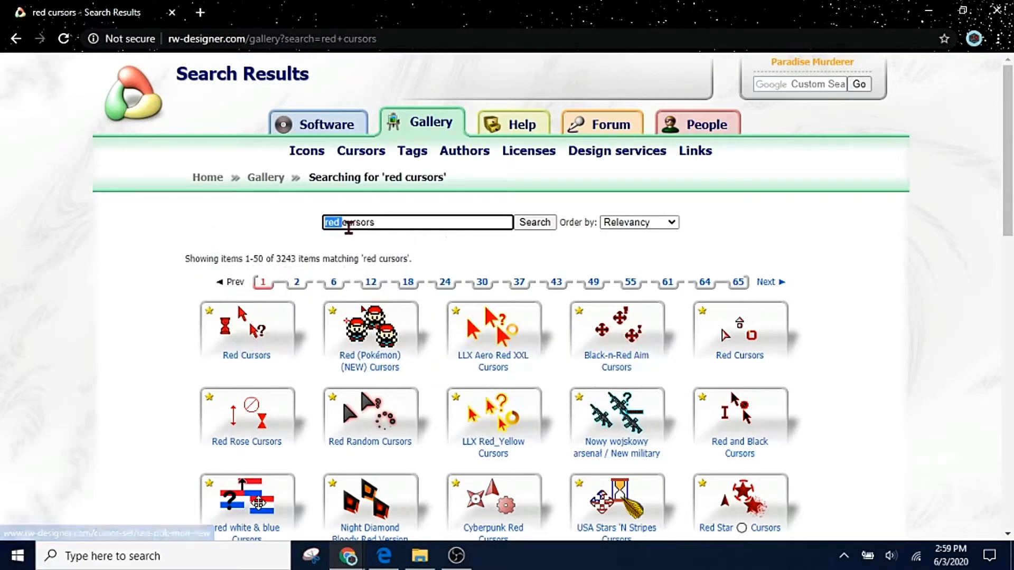
{"action": "key", "text": "Delete"}
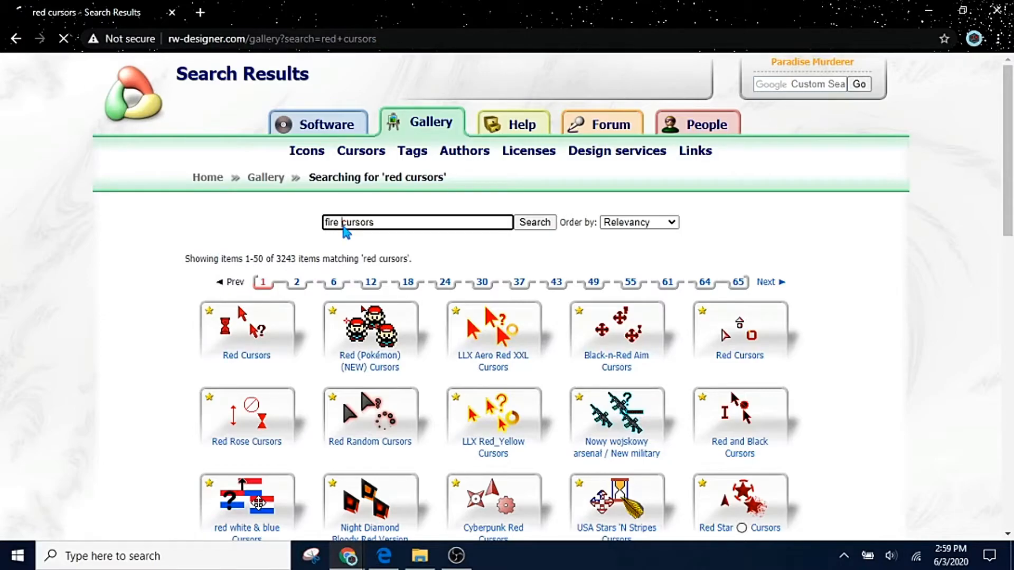
Open the Roaring Flames Cursors set page and review its flame cursor files
{"action": "left_click", "coordinate": [534, 221]}
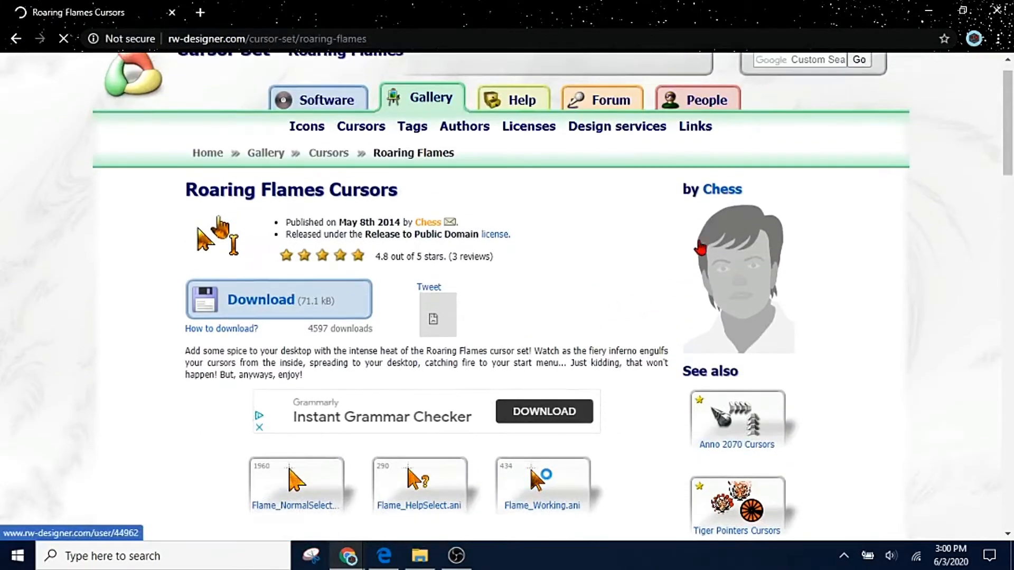
{"action": "scroll", "scroll_direction": "down", "scroll_amount": 3}
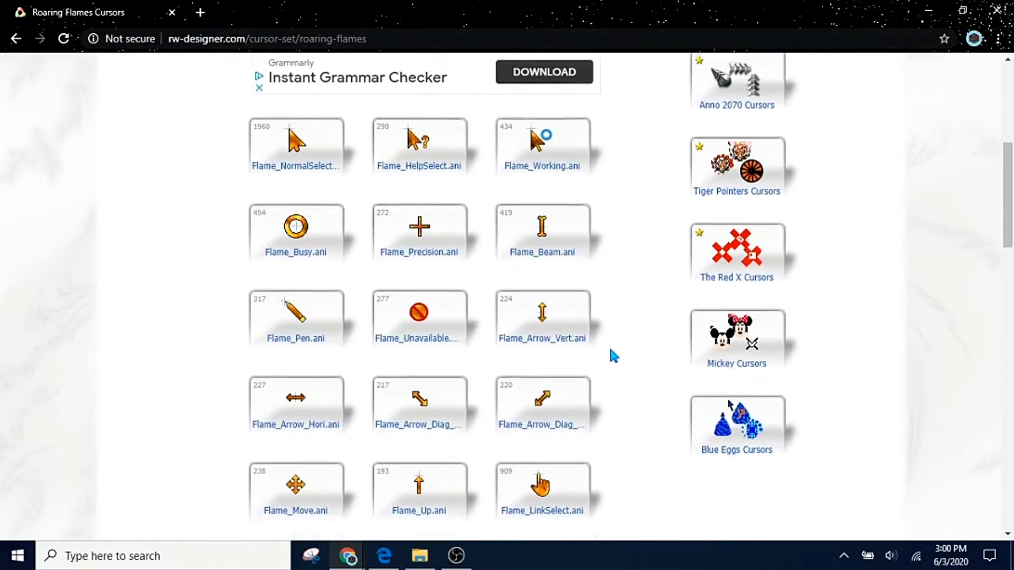
{"action": "scroll", "scroll_direction": "down", "scroll_amount": 3}
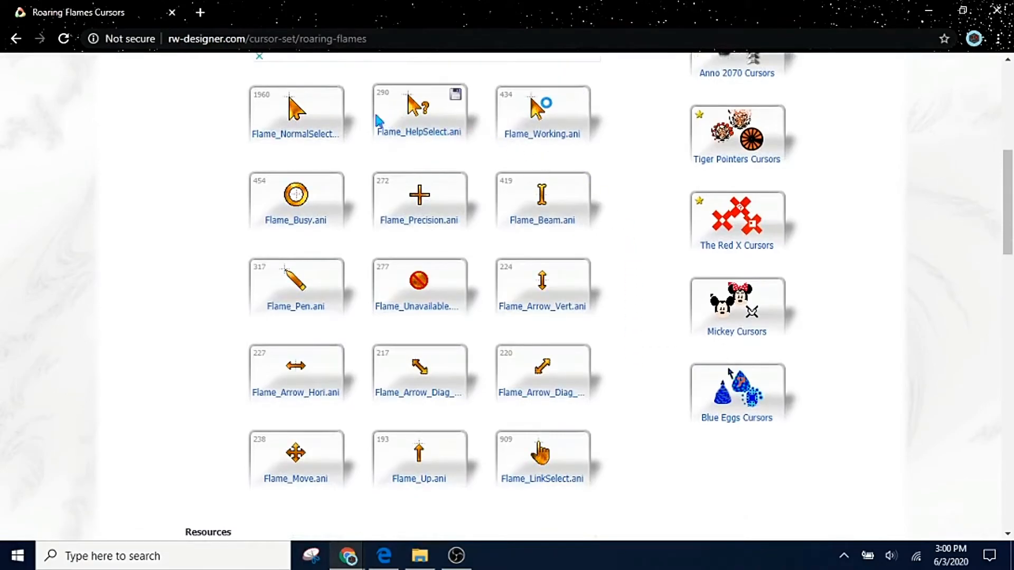
{"action": "mouse_move", "coordinate": [318, 464]}
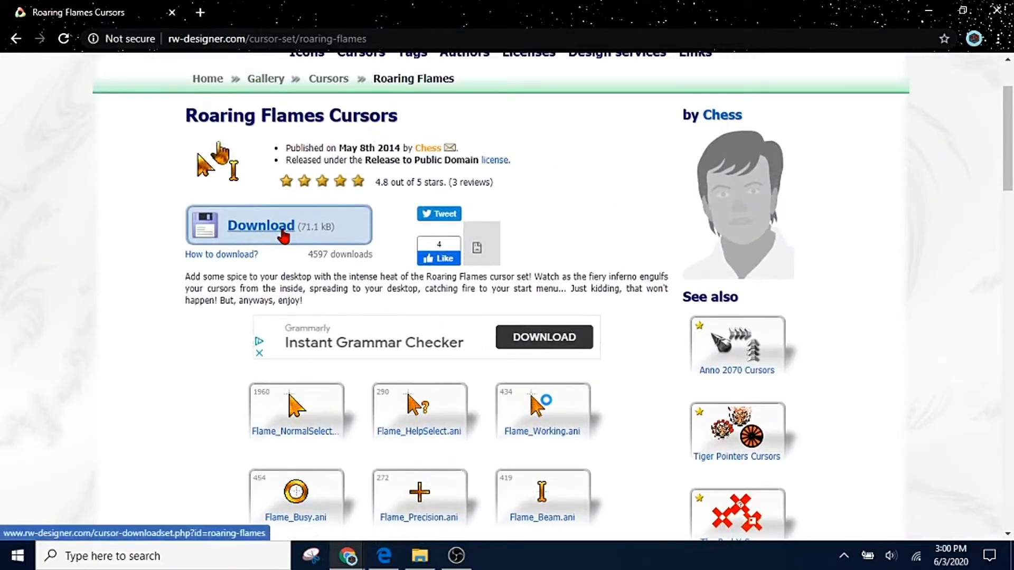
Download the roaring-flames ZIP archive and save it to the Desktop
{"action": "left_click", "coordinate": [259, 225]}
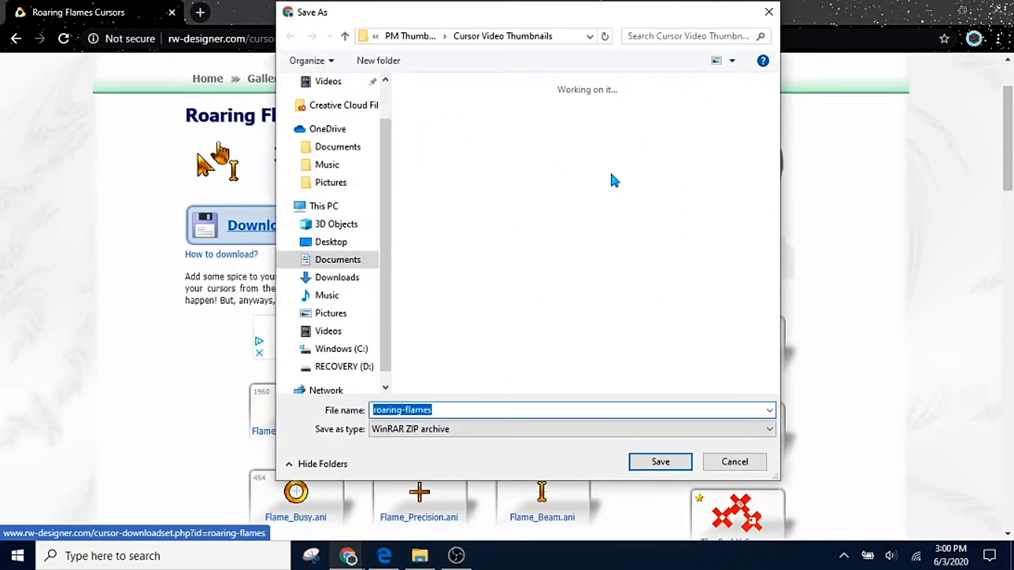
{"action": "mouse_move", "coordinate": [610, 230]}
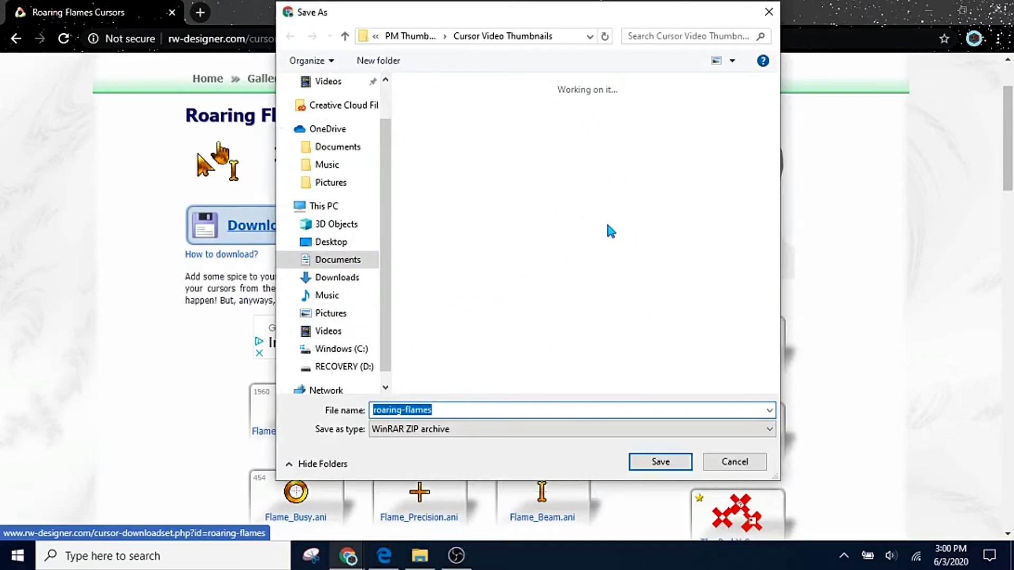
{"action": "left_click", "coordinate": [332, 242]}
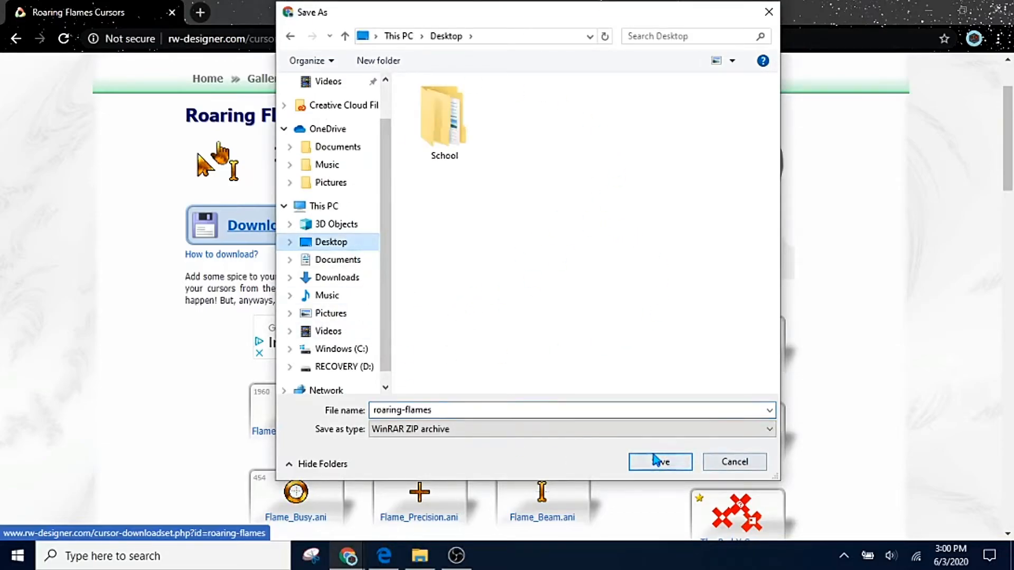
{"action": "left_click", "coordinate": [660, 463]}
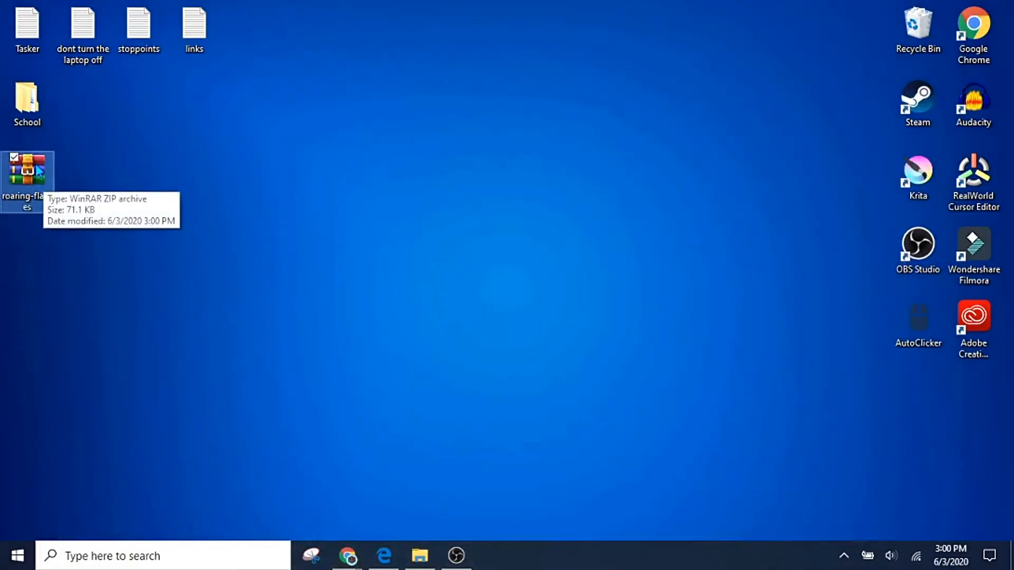
Bring up the context menu for the roaring-flames archive on the desktop
{"action": "right_click", "coordinate": [26, 167]}
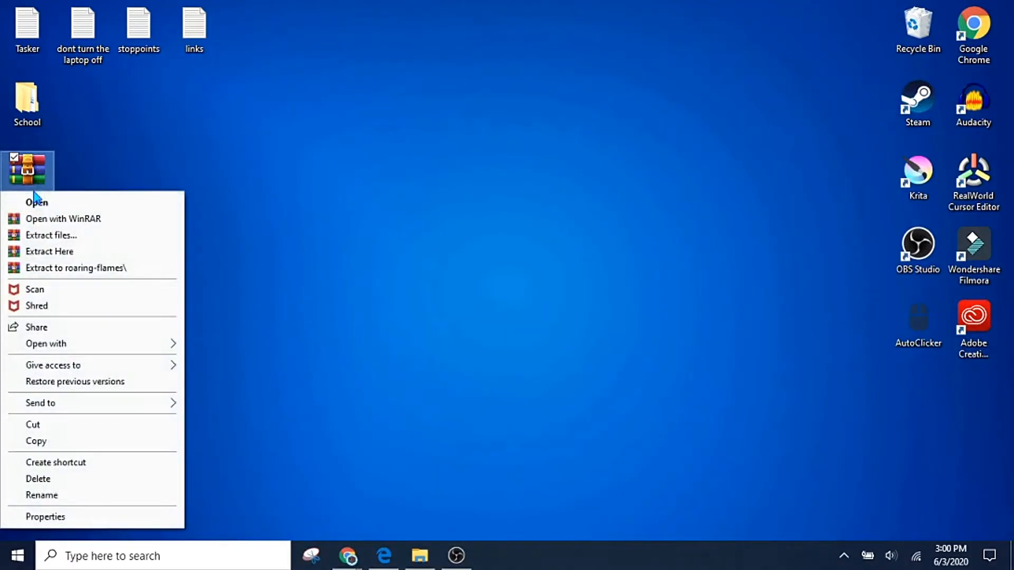
{"action": "mouse_move", "coordinate": [407, 477]}
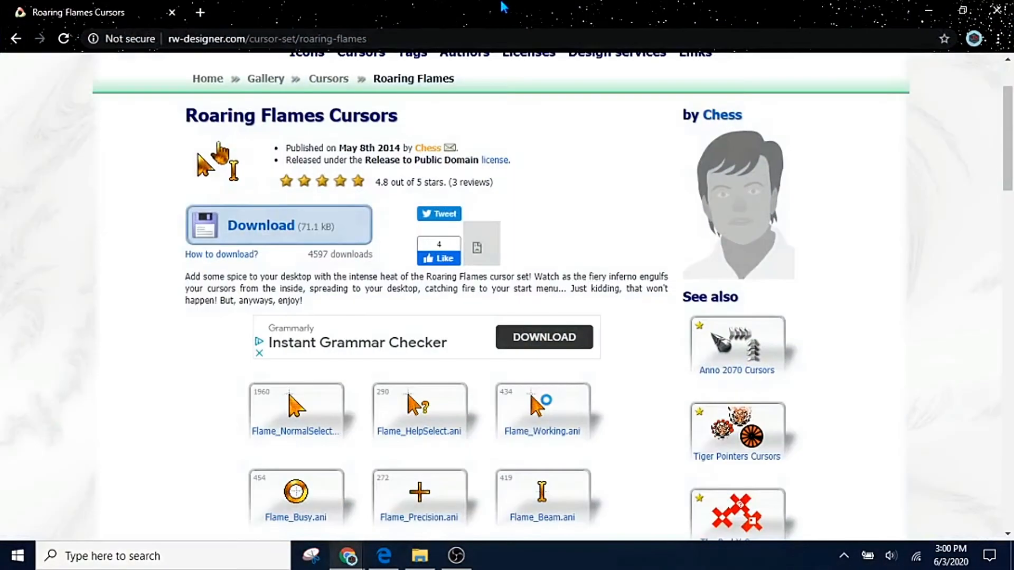
Search Google for 'winrar download' in a new tab and open the win-rar.com result
{"action": "left_click", "coordinate": [198, 13]}
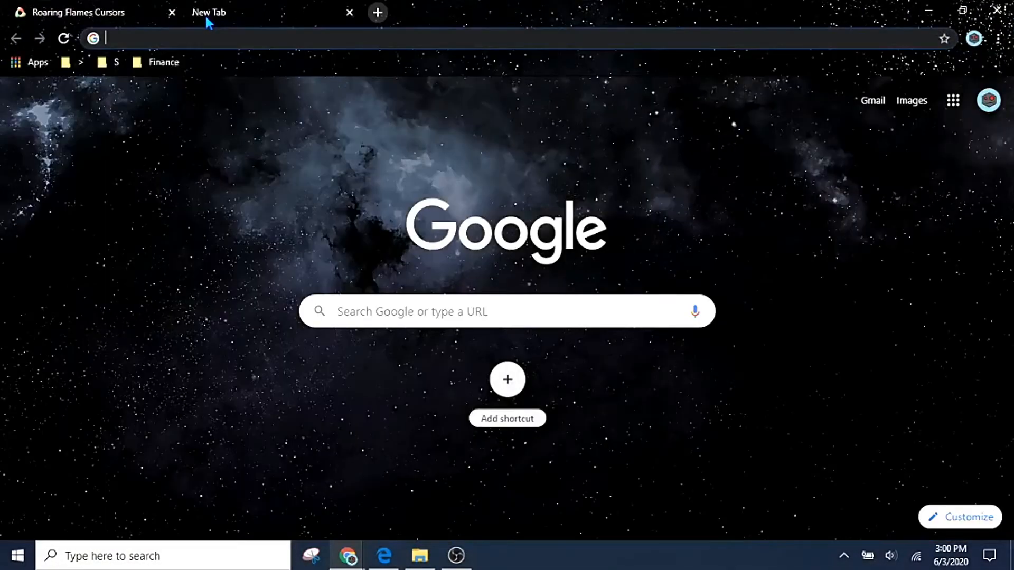
{"action": "type", "text": "winrar"}
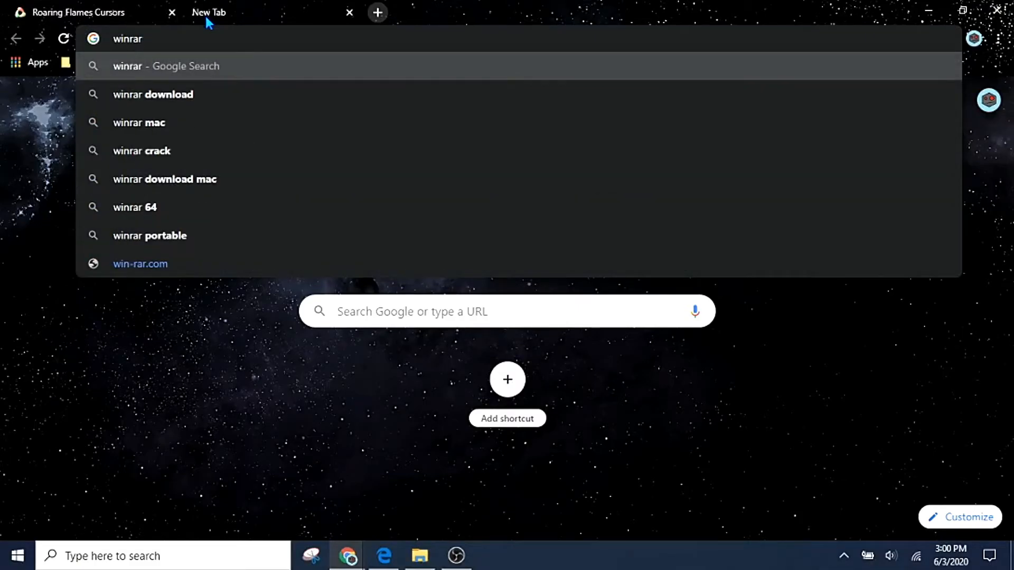
{"action": "left_click", "coordinate": [152, 94]}
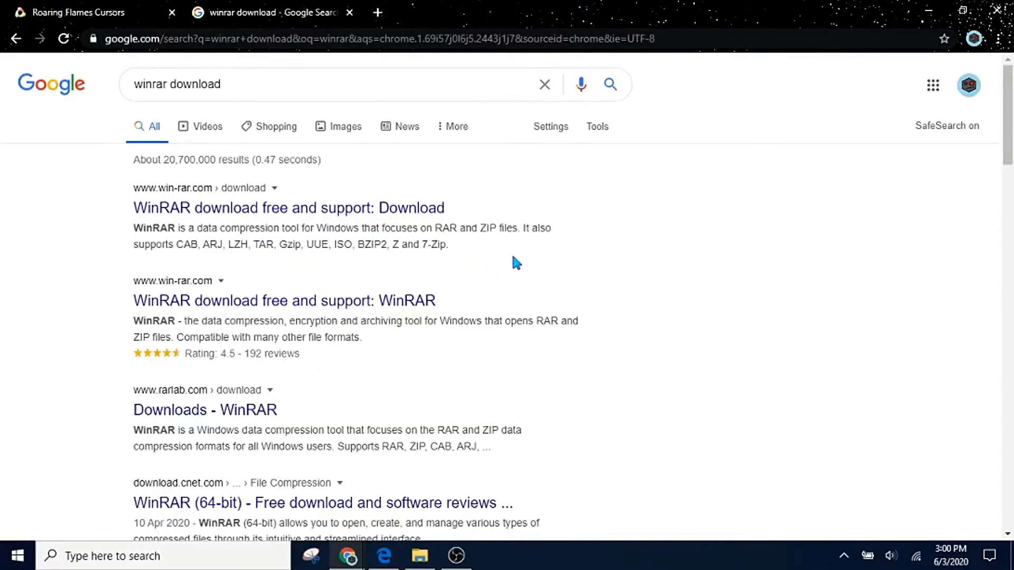
{"action": "left_click", "coordinate": [273, 207]}
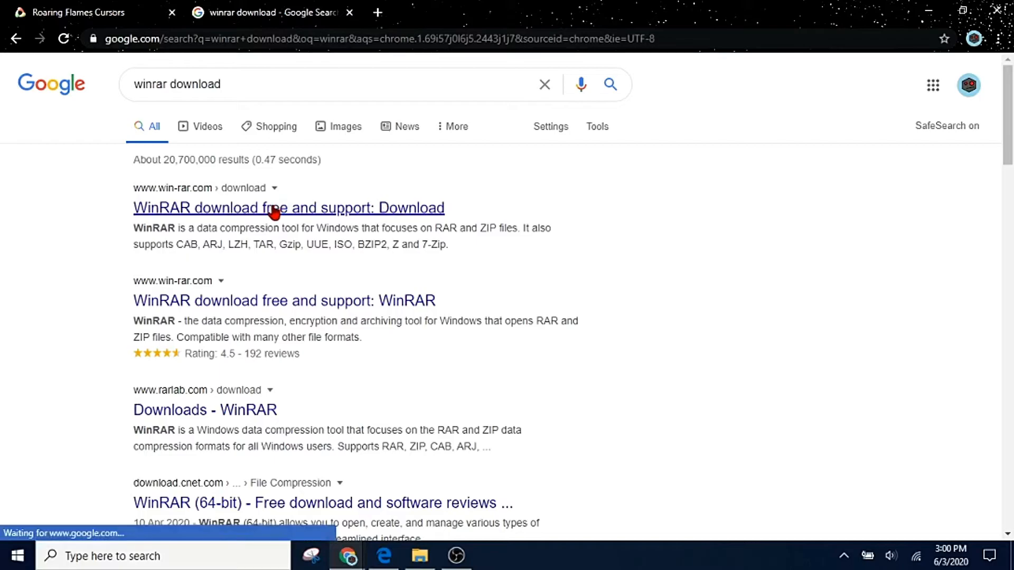
{"action": "left_click", "coordinate": [278, 207]}
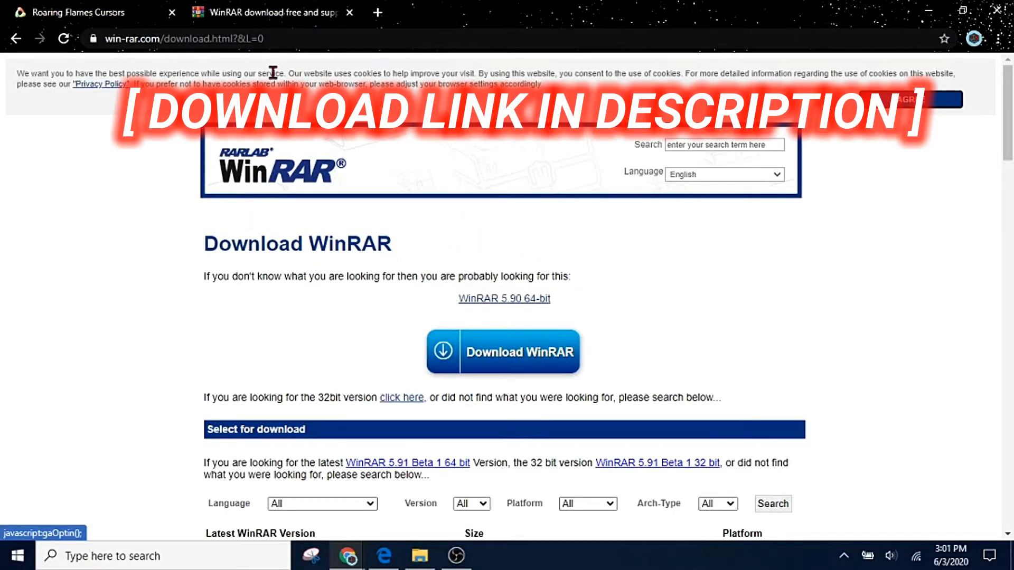
{"action": "mouse_move", "coordinate": [205, 12]}
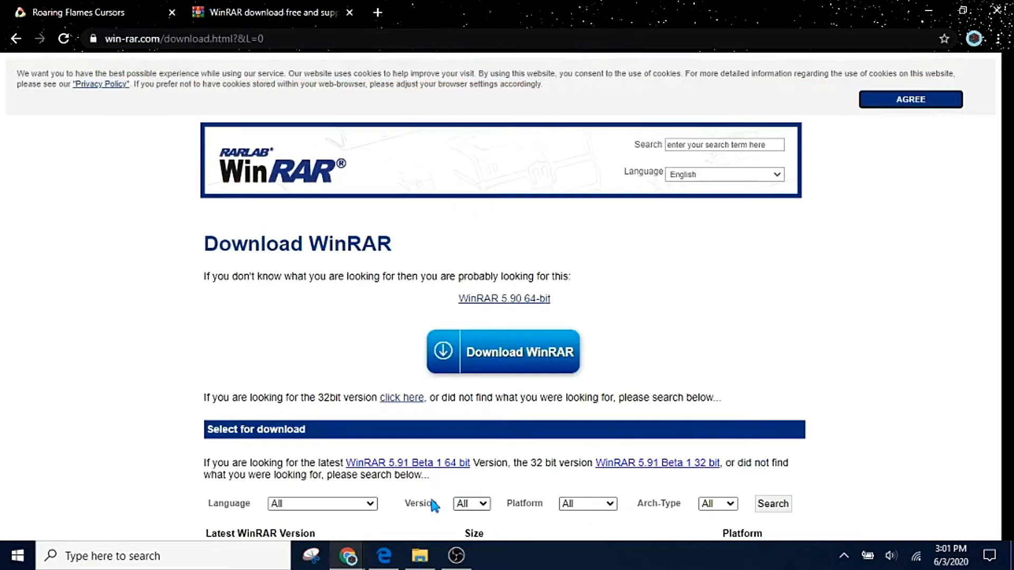
{"action": "mouse_move", "coordinate": [951, 471]}
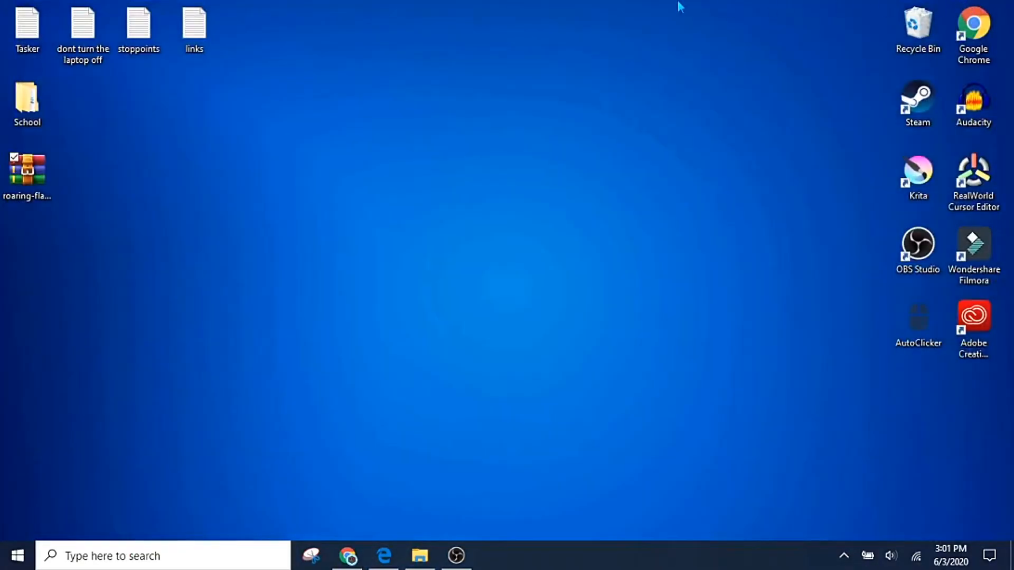
Extract the archive into a roaring-flames folder on the desktop and open that folder
{"action": "right_click", "coordinate": [25, 171]}
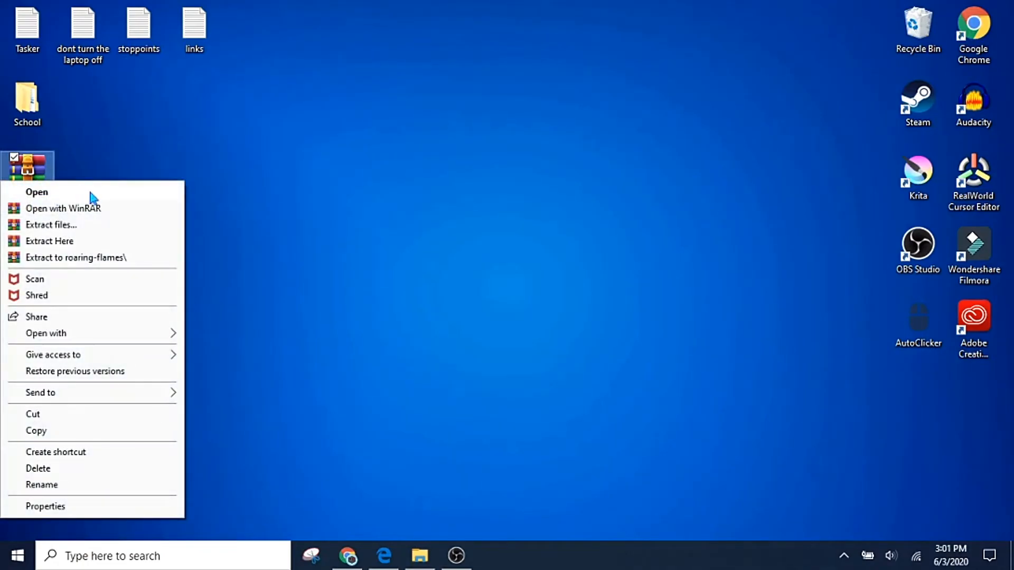
{"action": "mouse_move", "coordinate": [108, 265]}
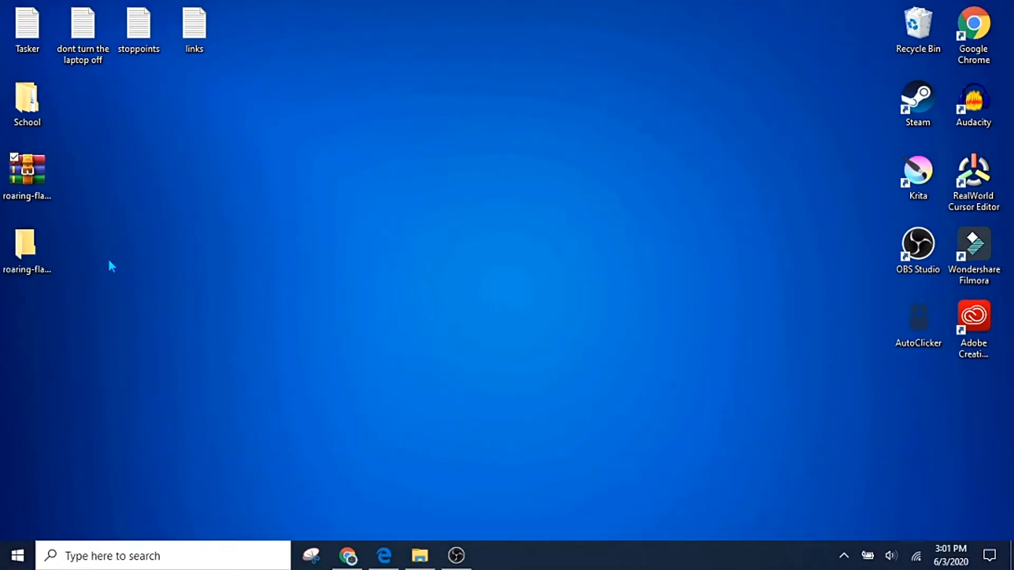
{"action": "left_click", "coordinate": [27, 249]}
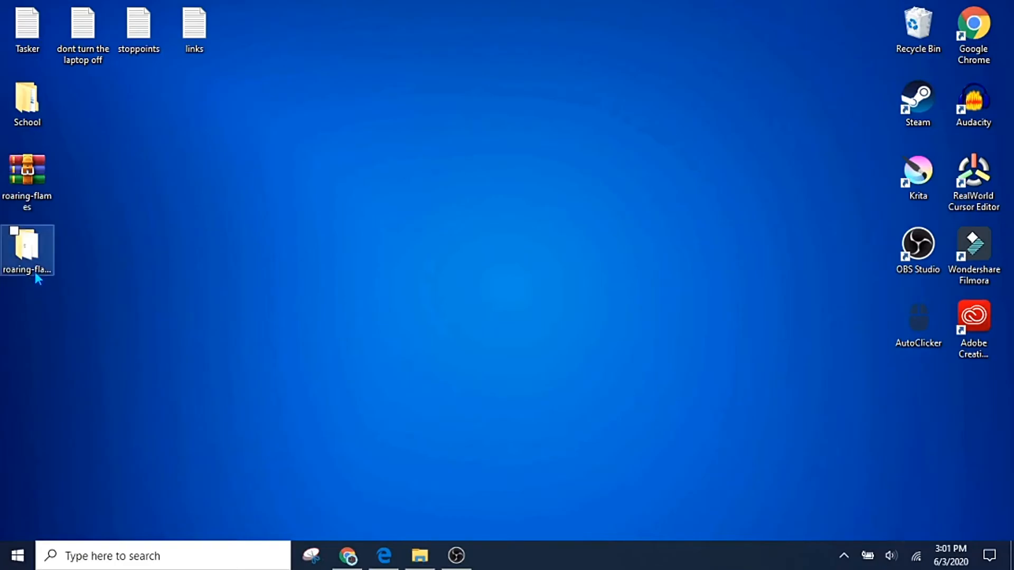
{"action": "double_click", "coordinate": [28, 245]}
{"action": "type", "text": "mouse"}
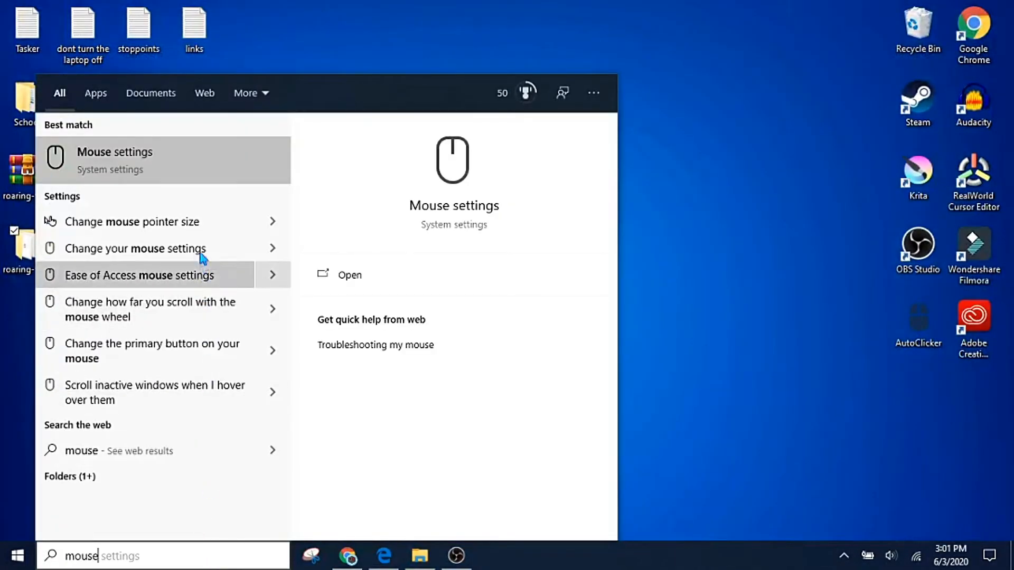
Go from Mouse settings to Additional mouse options and the Pointers list
{"action": "left_click", "coordinate": [114, 156]}
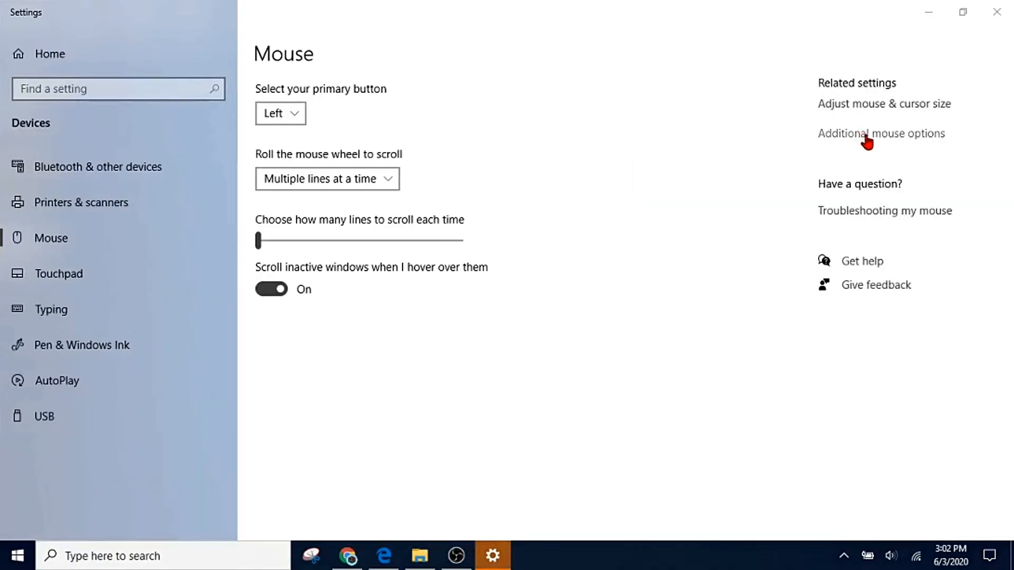
{"action": "left_click", "coordinate": [880, 134]}
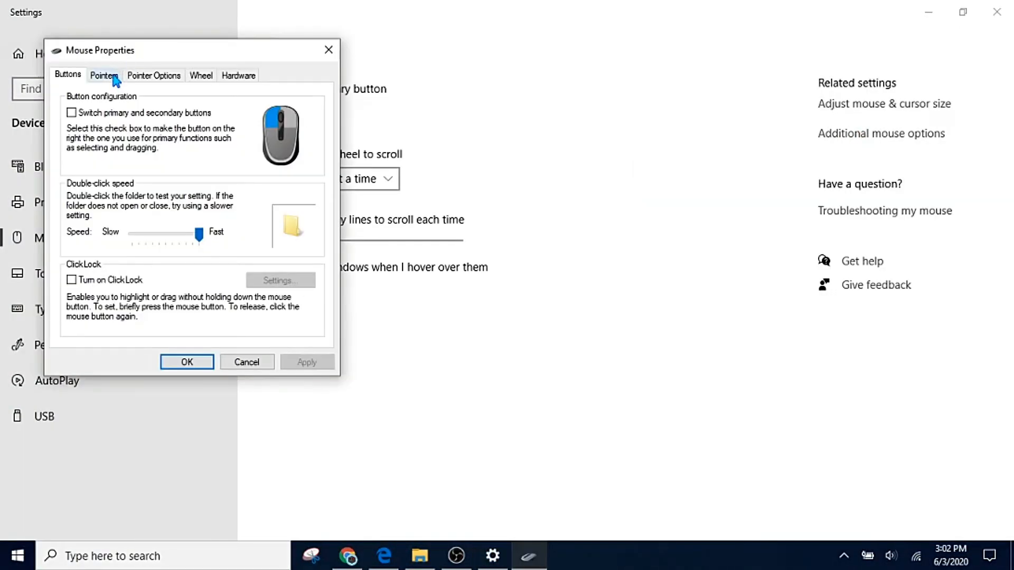
{"action": "left_click", "coordinate": [104, 76]}
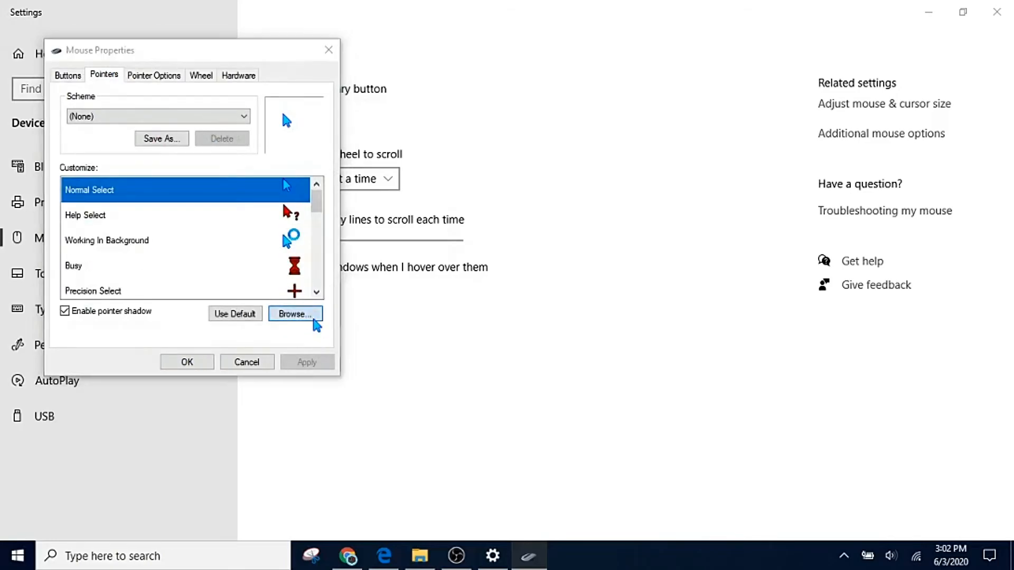
Browse to the roaring-flames folder and load Flame_NormalSelect as the Normal Select pointer
{"action": "left_click", "coordinate": [296, 313]}
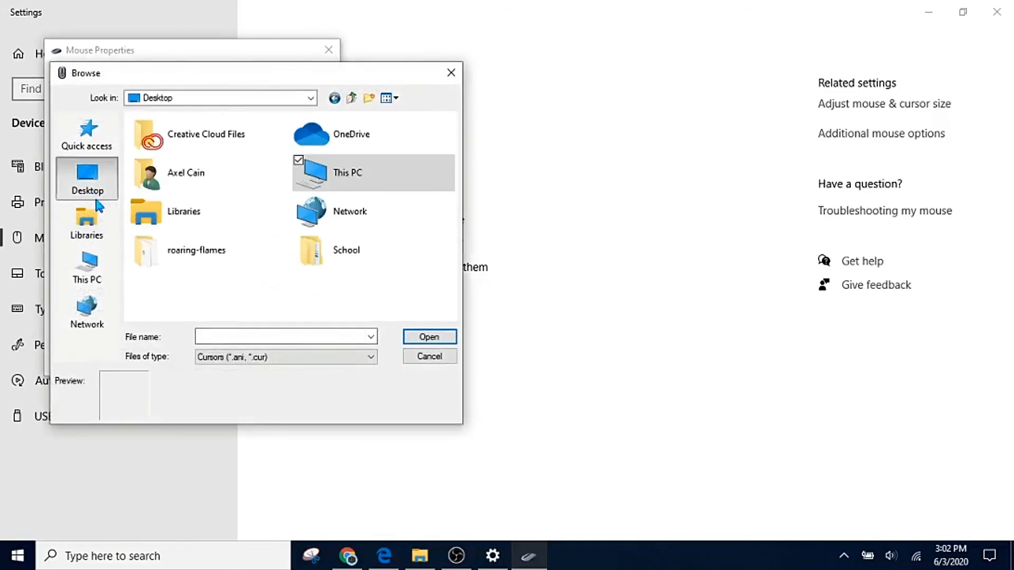
{"action": "mouse_move", "coordinate": [197, 258]}
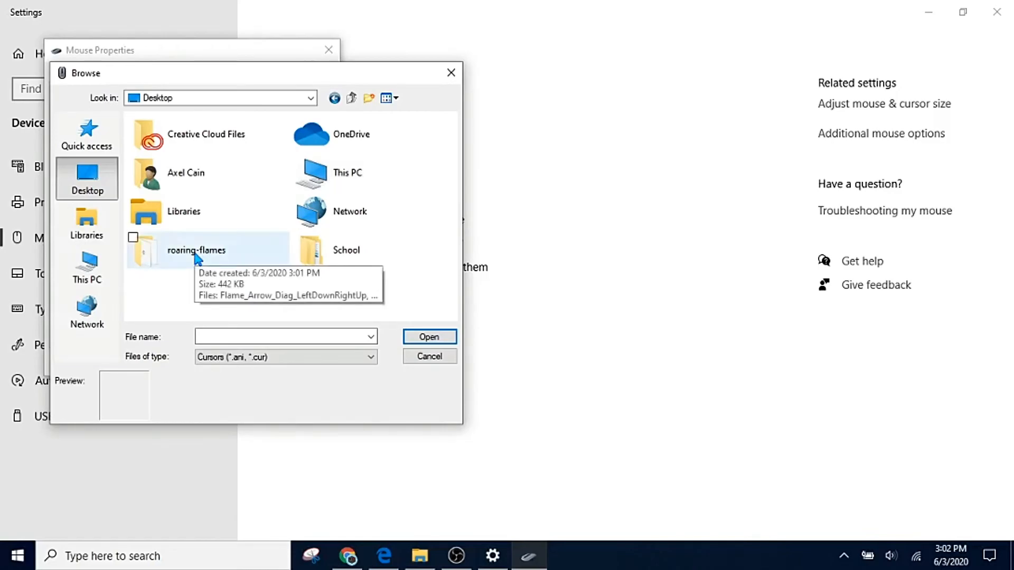
{"action": "double_click", "coordinate": [197, 250]}
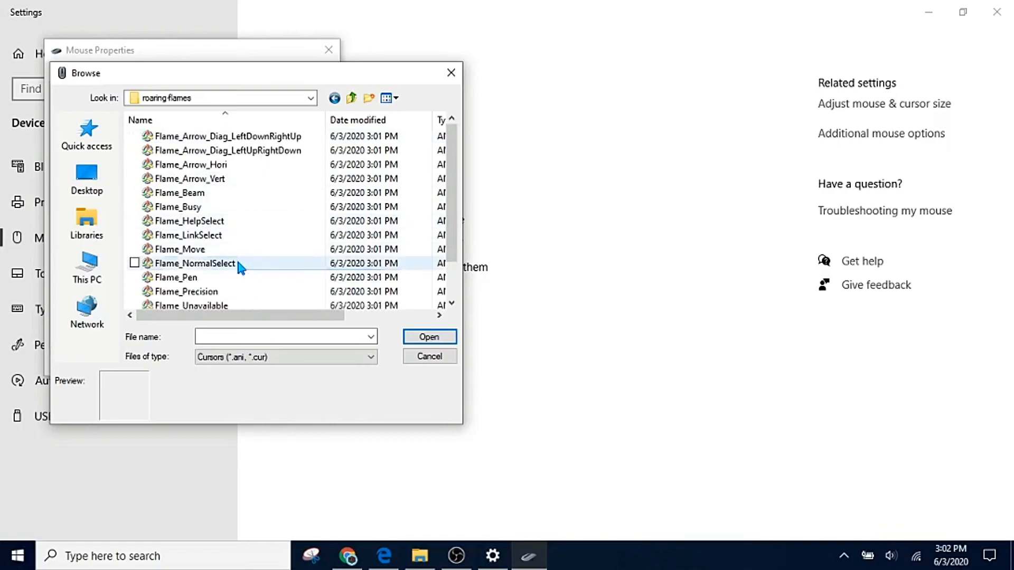
{"action": "left_click", "coordinate": [195, 263]}
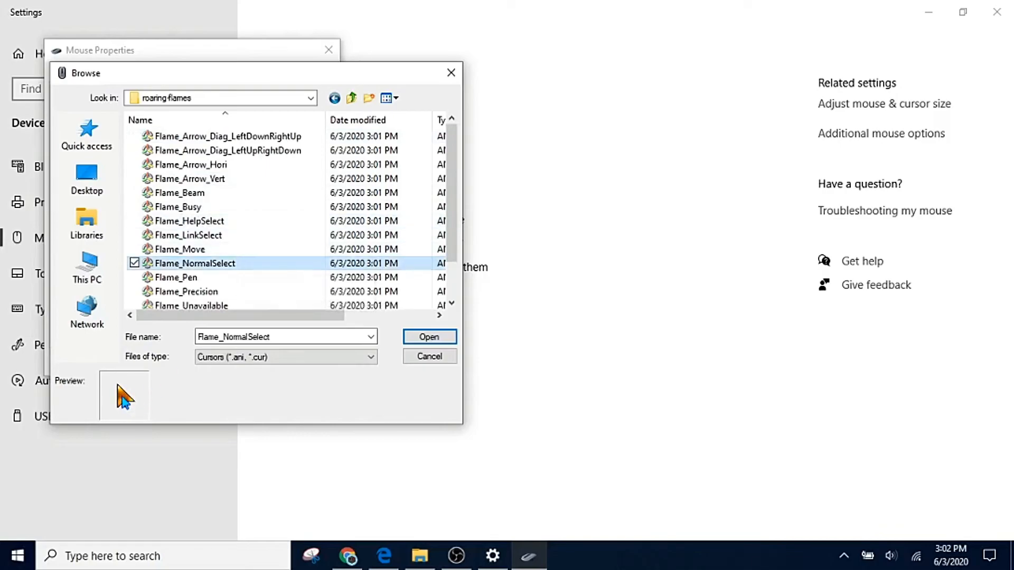
{"action": "left_click", "coordinate": [429, 337]}
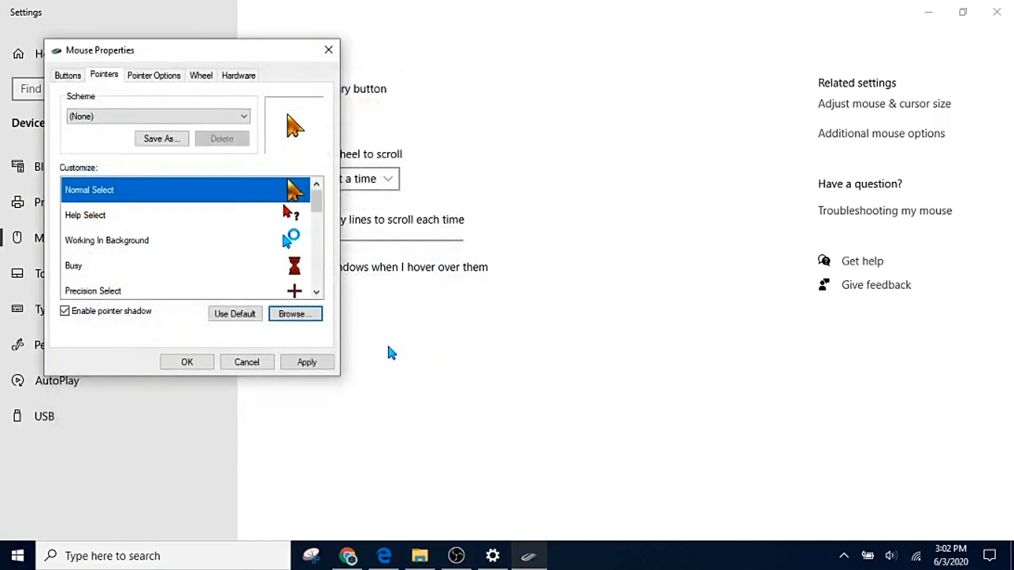
Apply the flaming Normal Select arrow as the active system pointer
{"action": "left_click", "coordinate": [306, 361]}
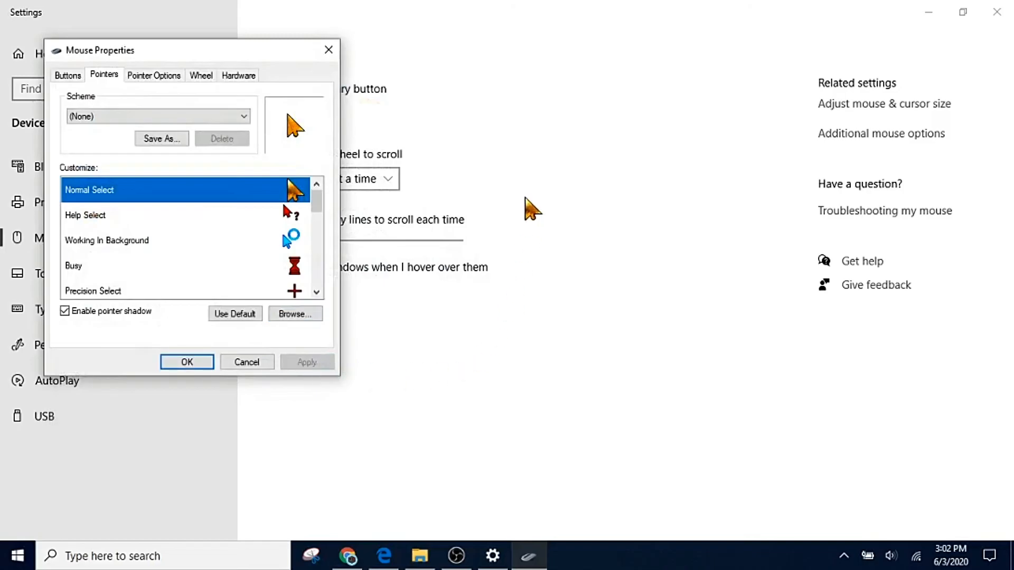
{"action": "mouse_move", "coordinate": [232, 336]}
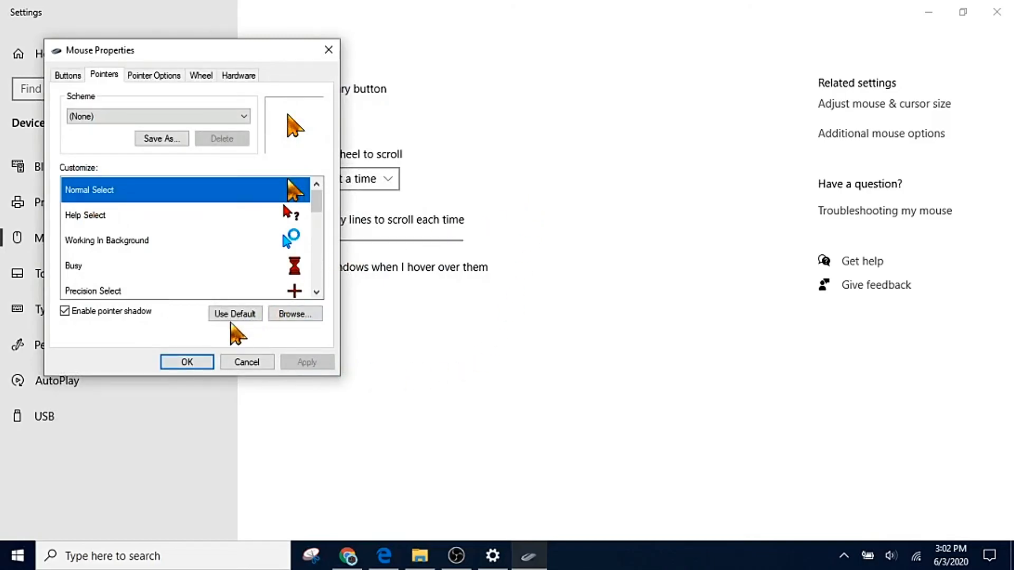